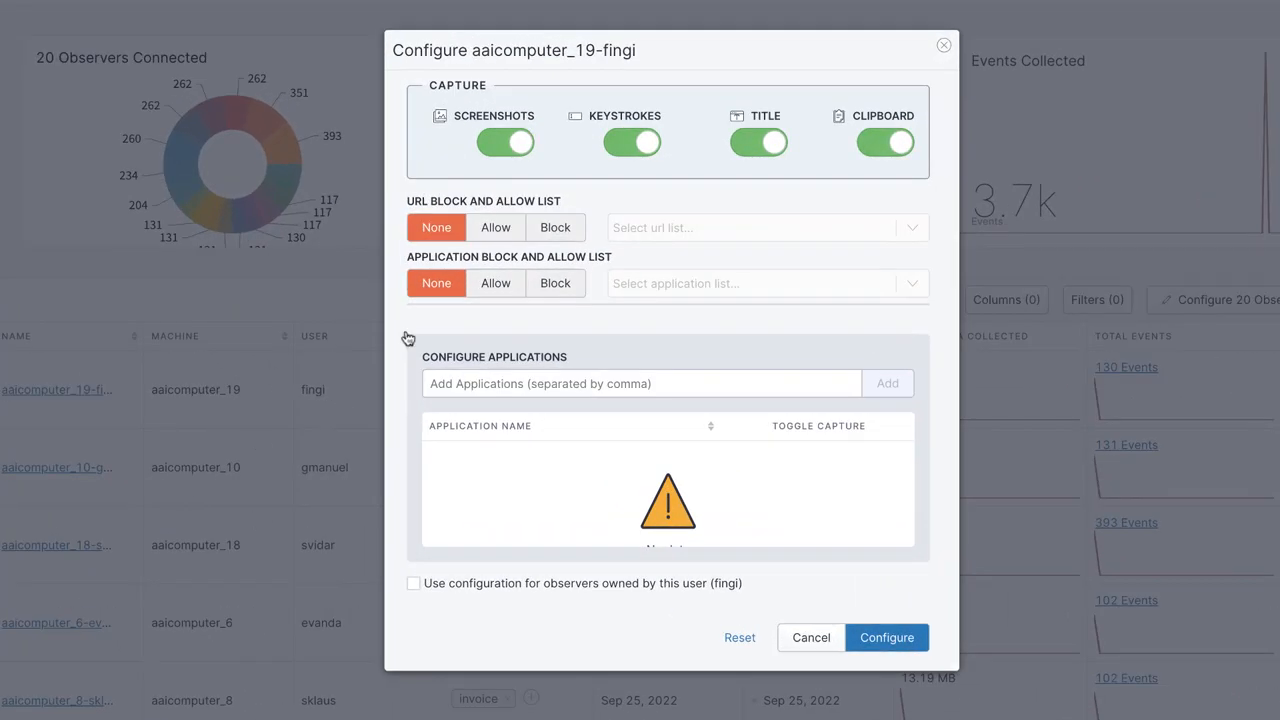
Restrict the observer to the Procure to Pay Sites URL list and Procure to Pay Applications list.
{"action": "left_click", "coordinate": [496, 228]}
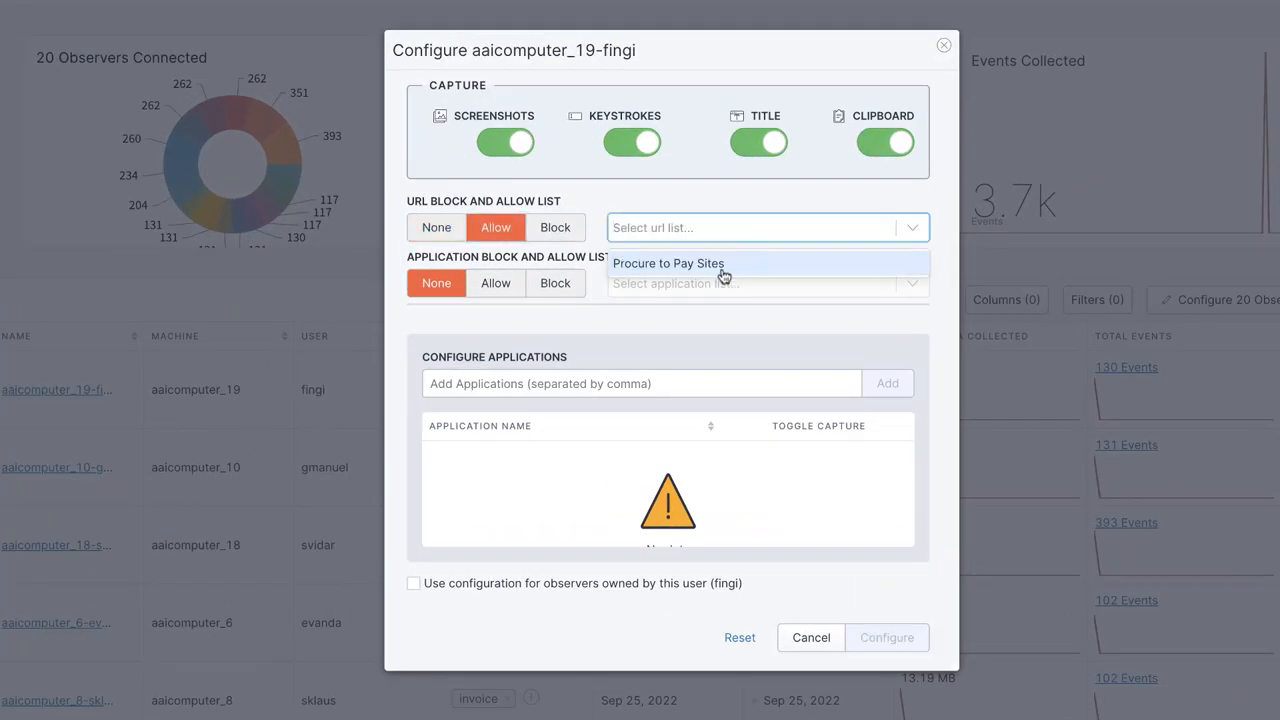
{"action": "left_click", "coordinate": [668, 264]}
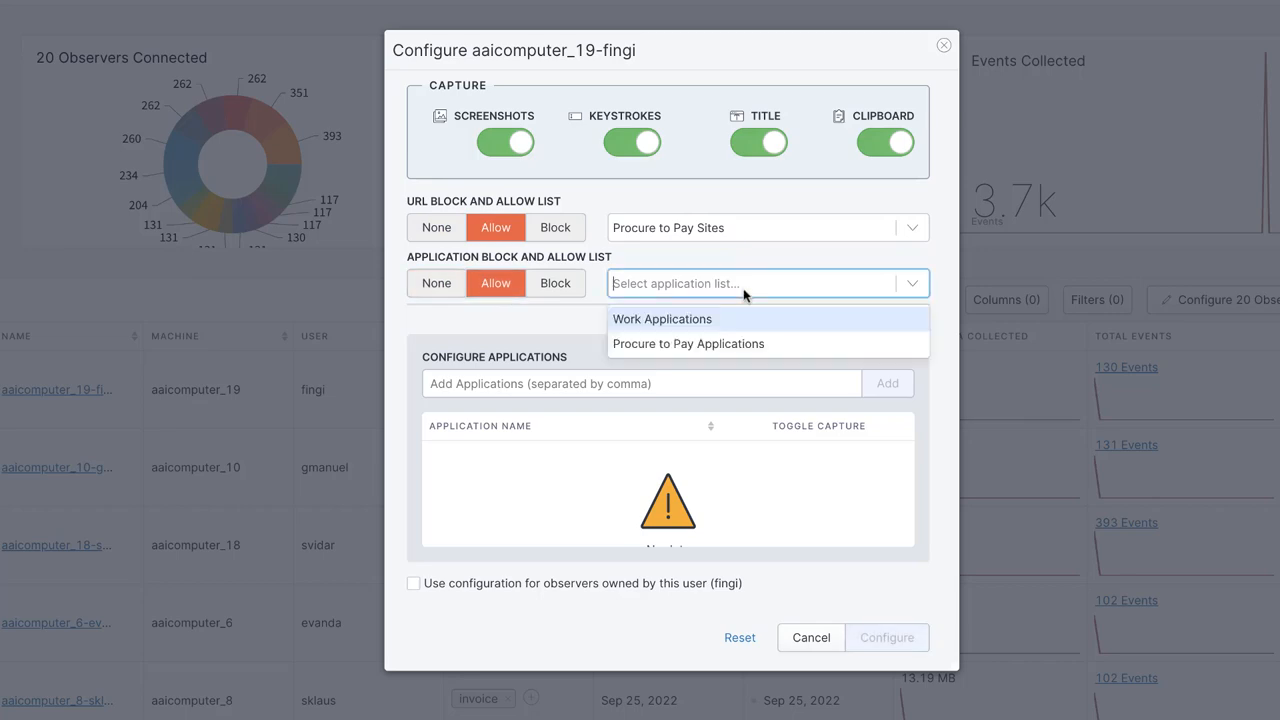
{"action": "left_click", "coordinate": [688, 344]}
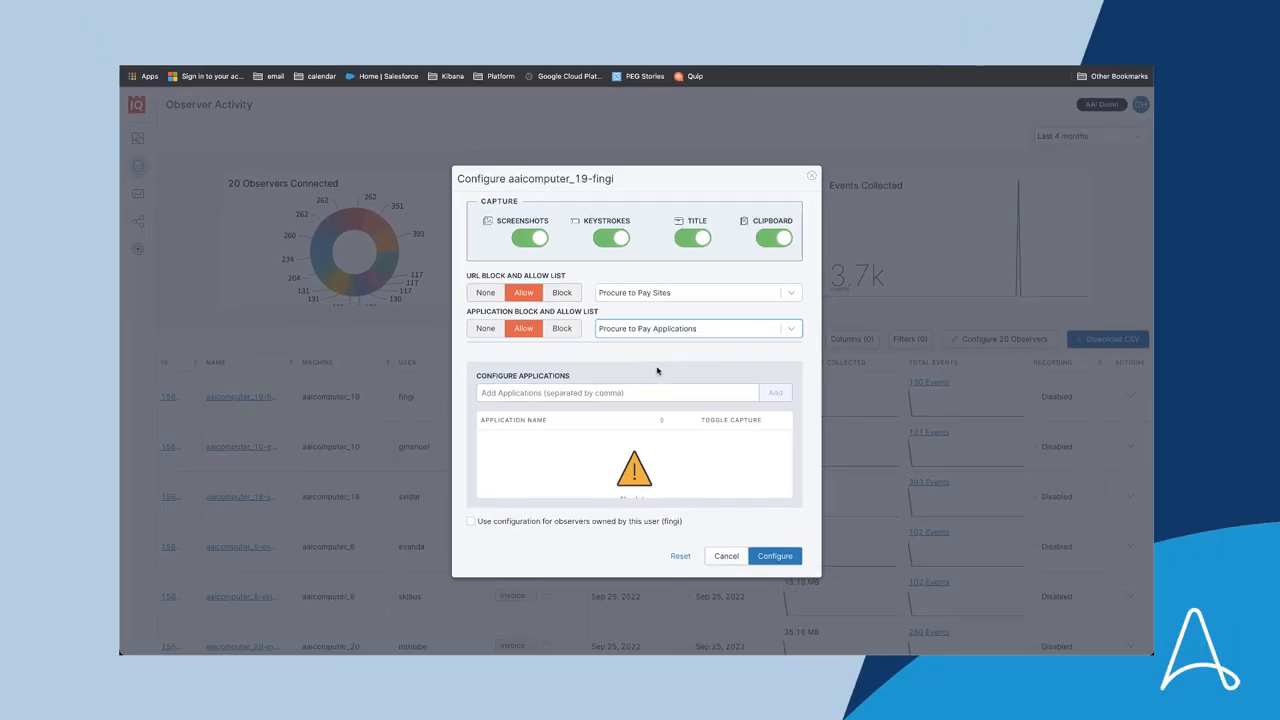
{"action": "mouse_move", "coordinate": [332, 270]}
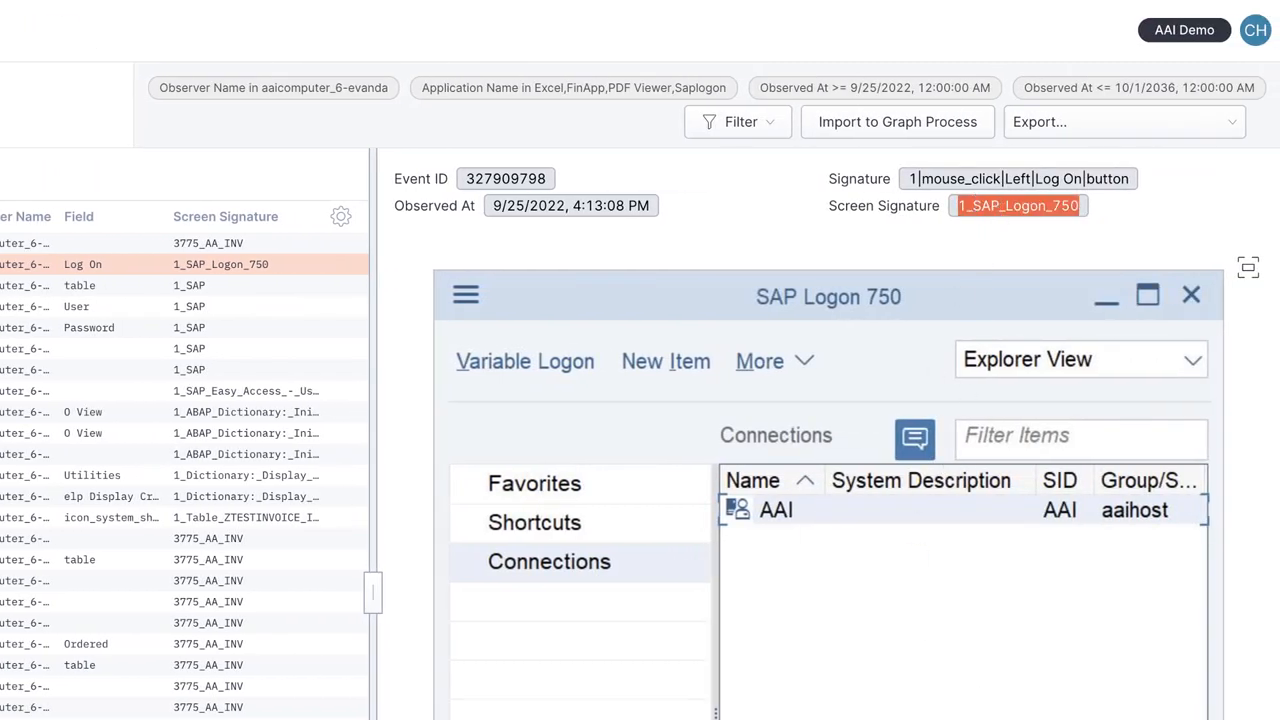
{"action": "scroll", "scroll_direction": "down", "scroll_amount": 3}
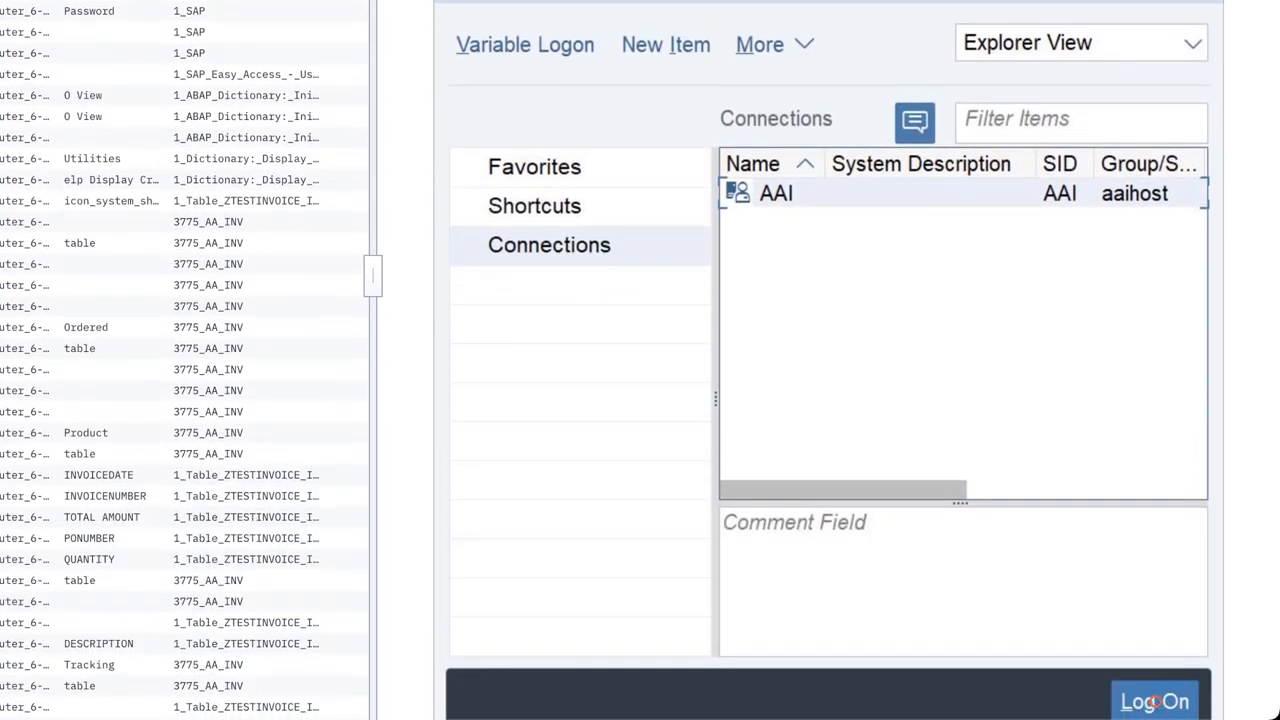
{"action": "left_click", "coordinate": [1150, 700]}
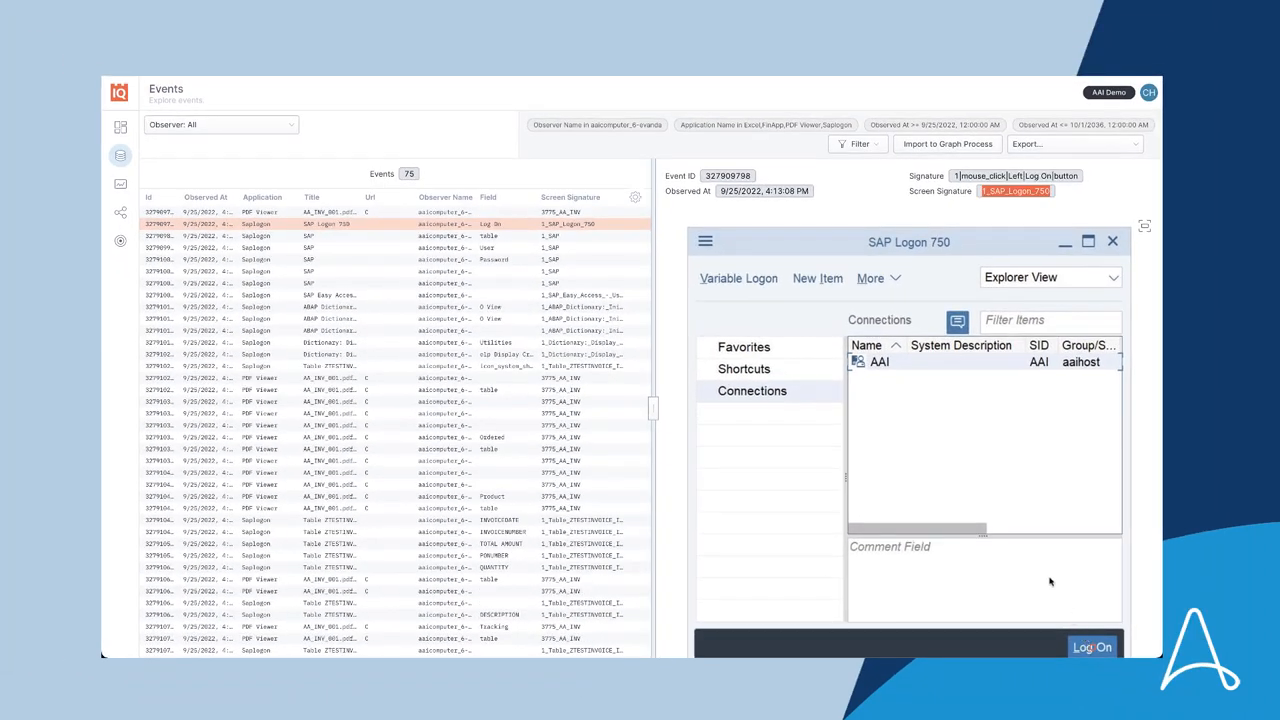
{"action": "mouse_move", "coordinate": [792, 378]}
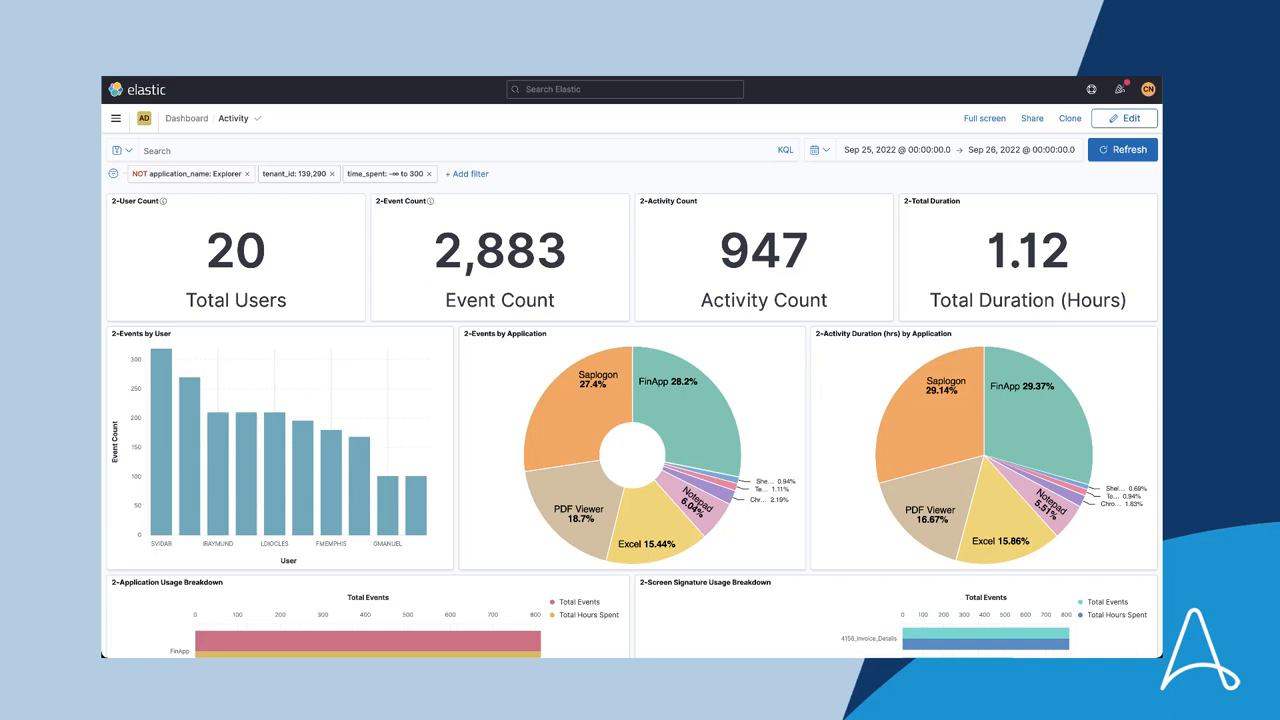
{"action": "mouse_move", "coordinate": [448, 398]}
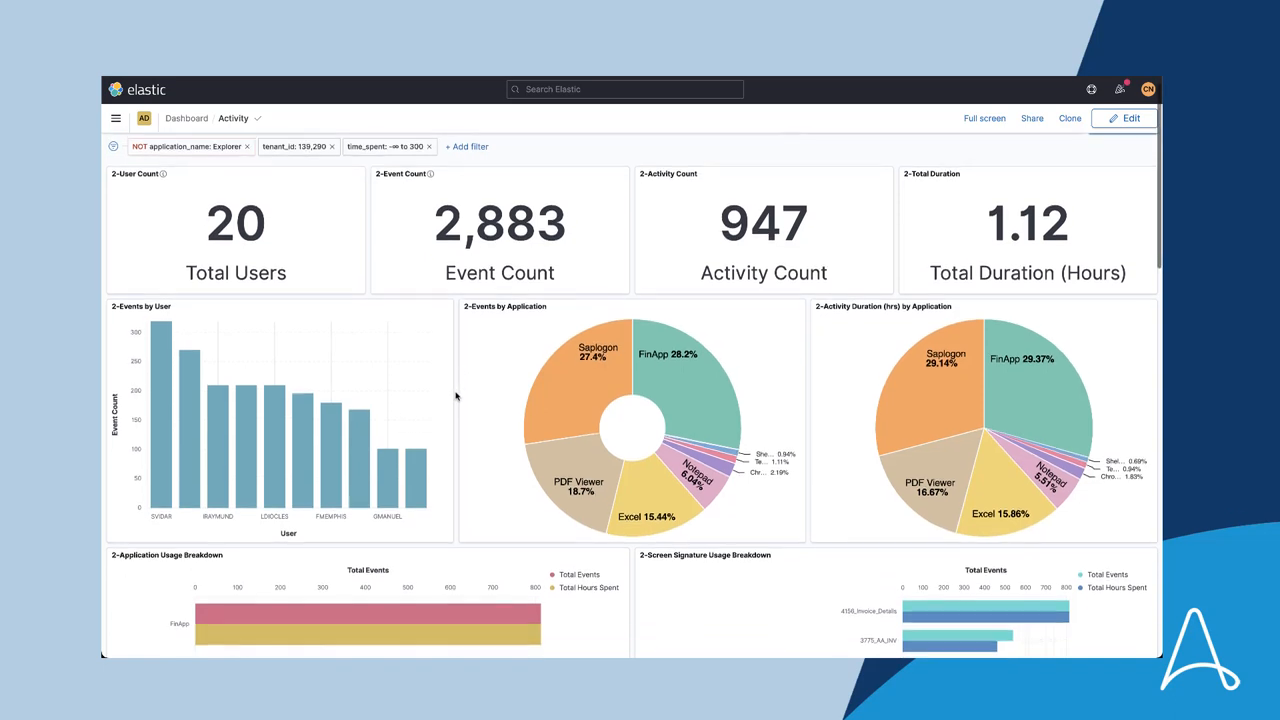
{"action": "scroll", "scroll_direction": "down", "scroll_amount": 3}
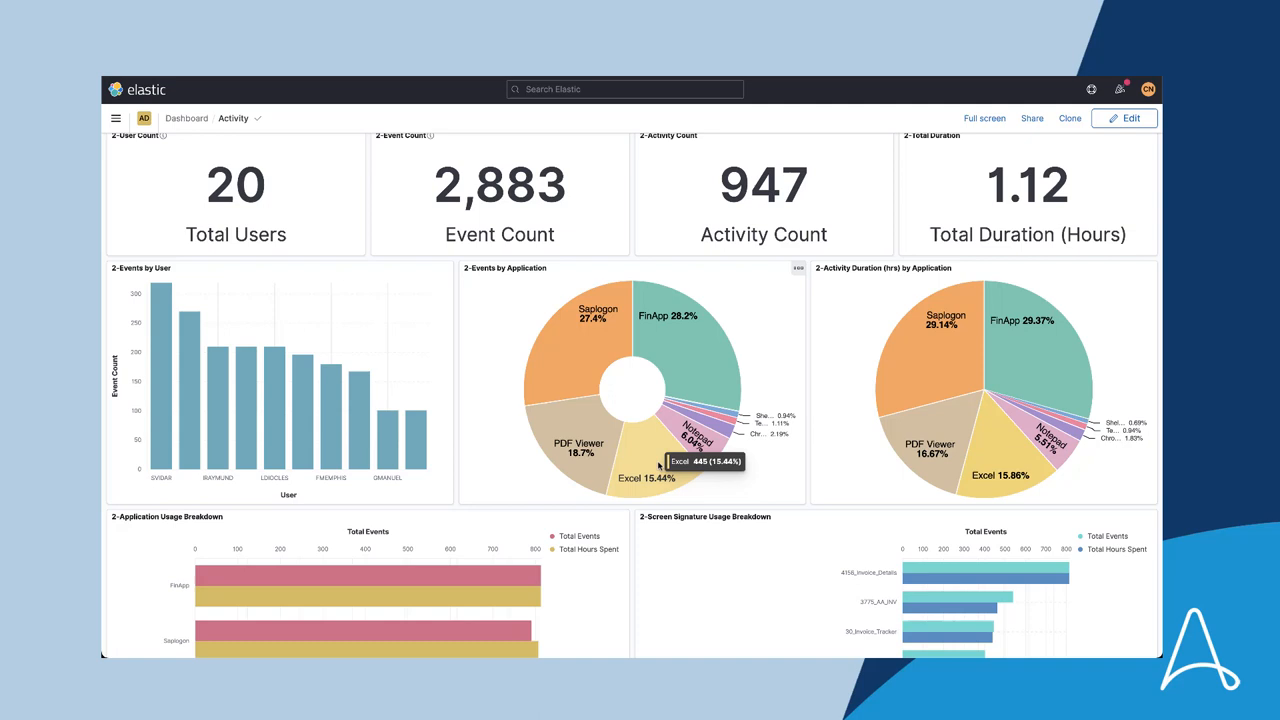
{"action": "mouse_move", "coordinate": [710, 340]}
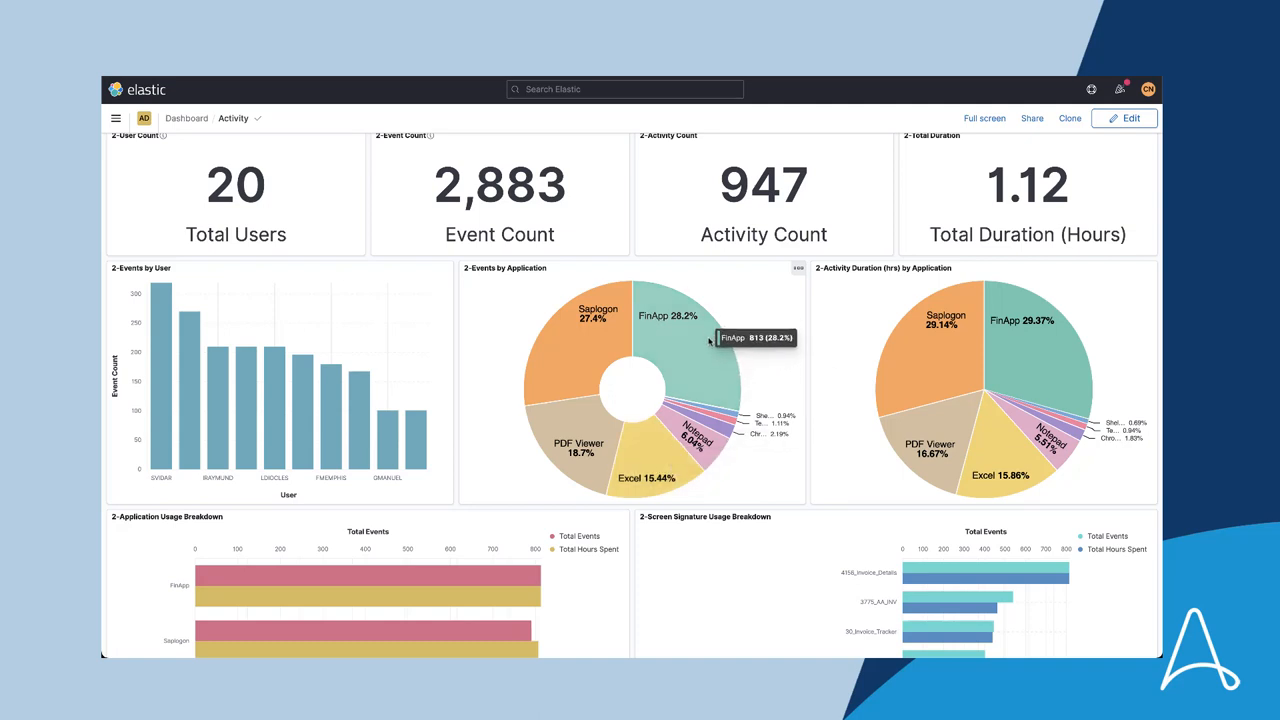
{"action": "mouse_move", "coordinate": [750, 336]}
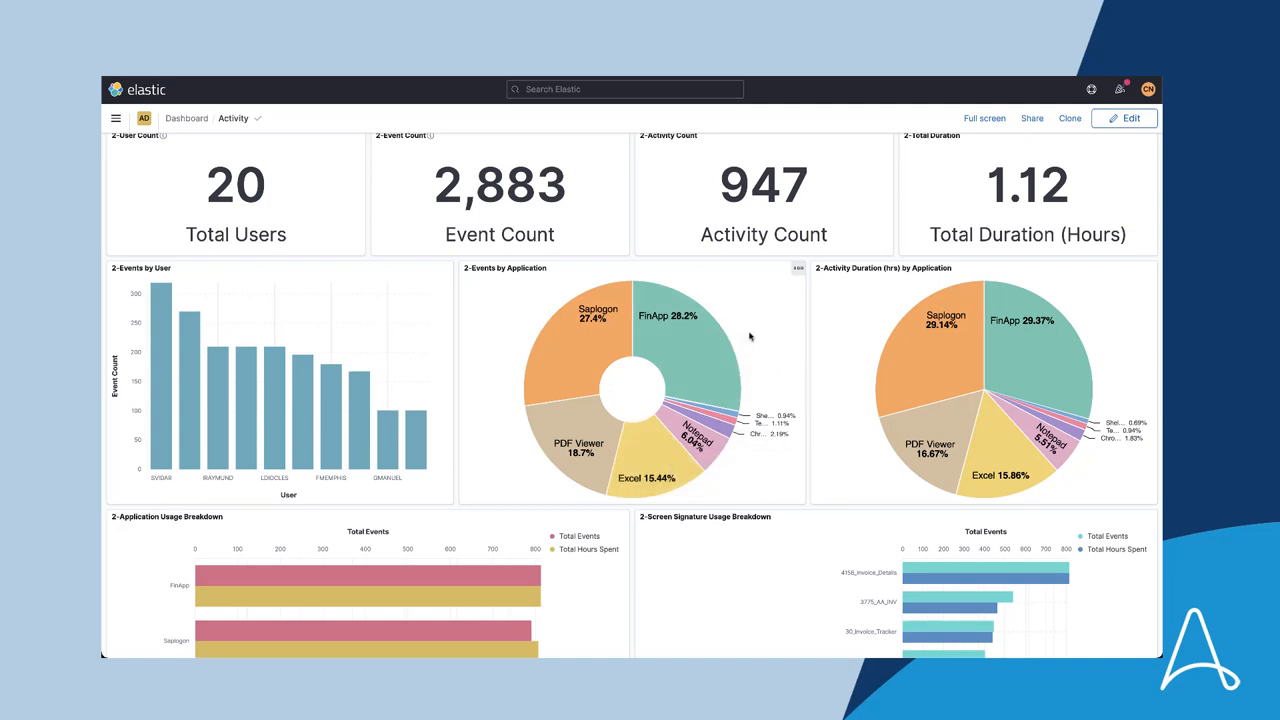
{"action": "mouse_move", "coordinate": [750, 340]}
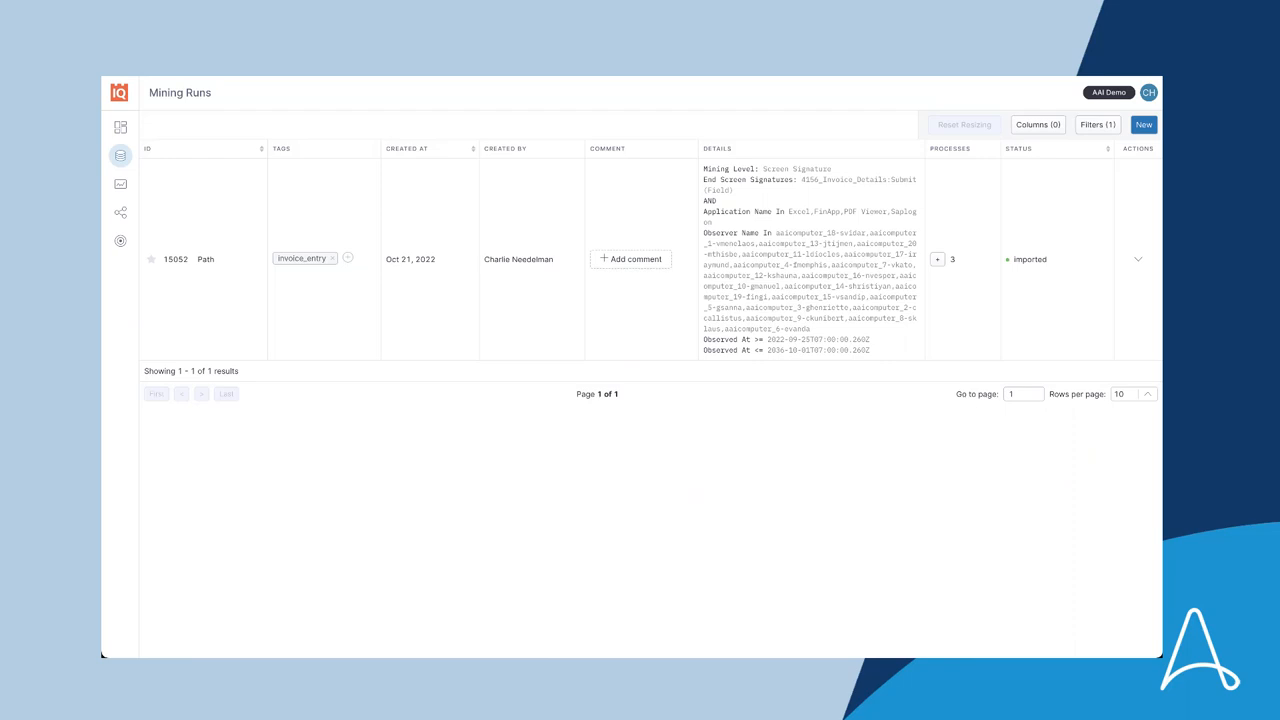
{"action": "mouse_move", "coordinate": [792, 232]}
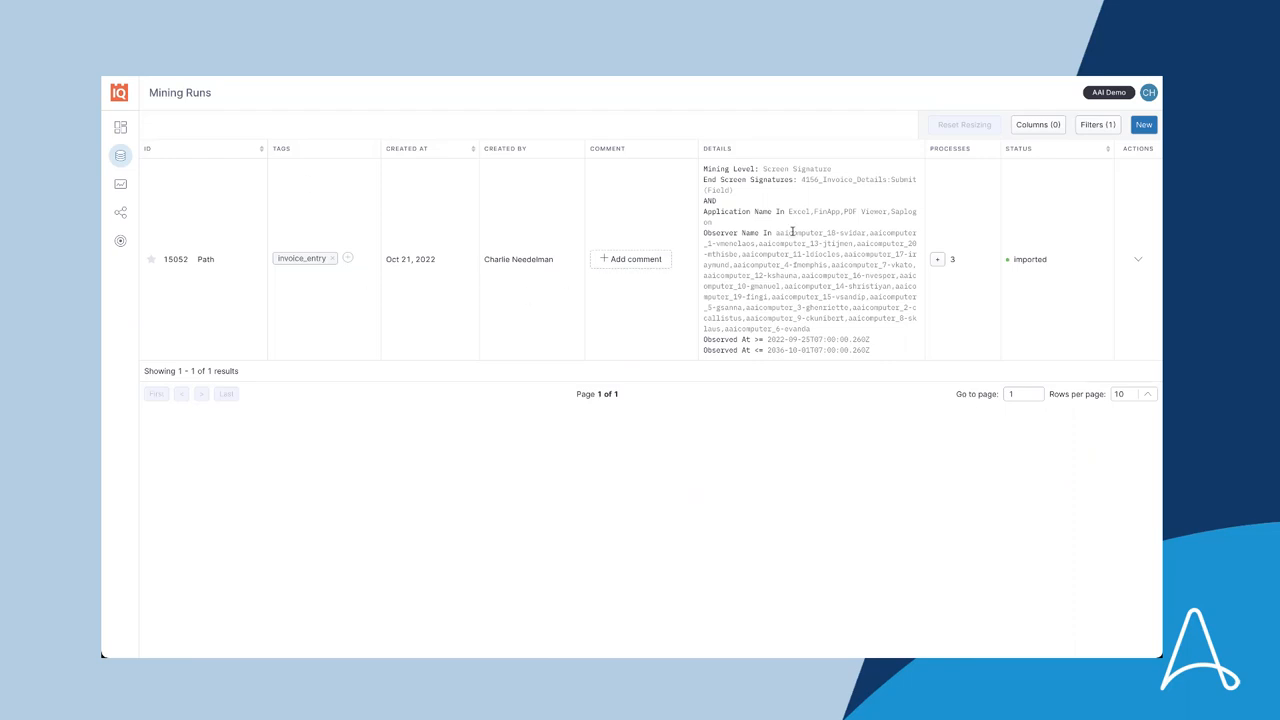
Review the invoice_entry run's parameters down to the 4156_Invoice_Details / Submit end screen signature.
{"action": "left_click", "coordinate": [1140, 260]}
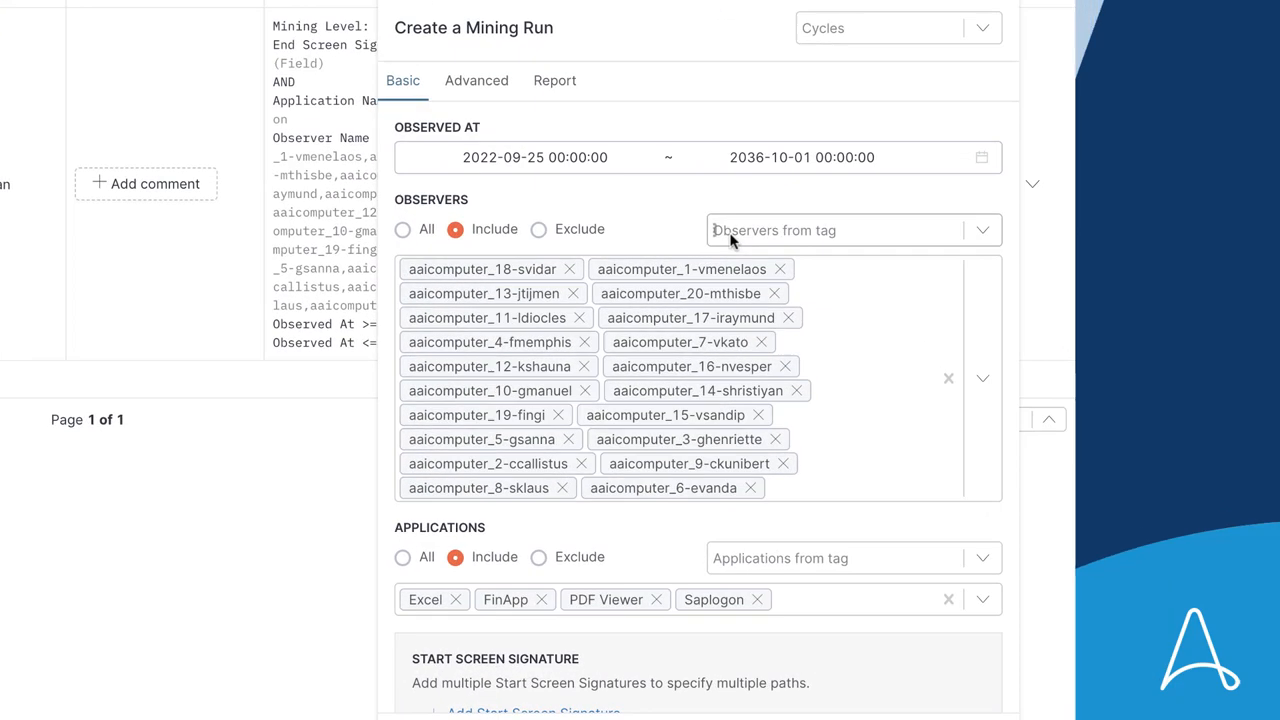
{"action": "mouse_move", "coordinate": [788, 204]}
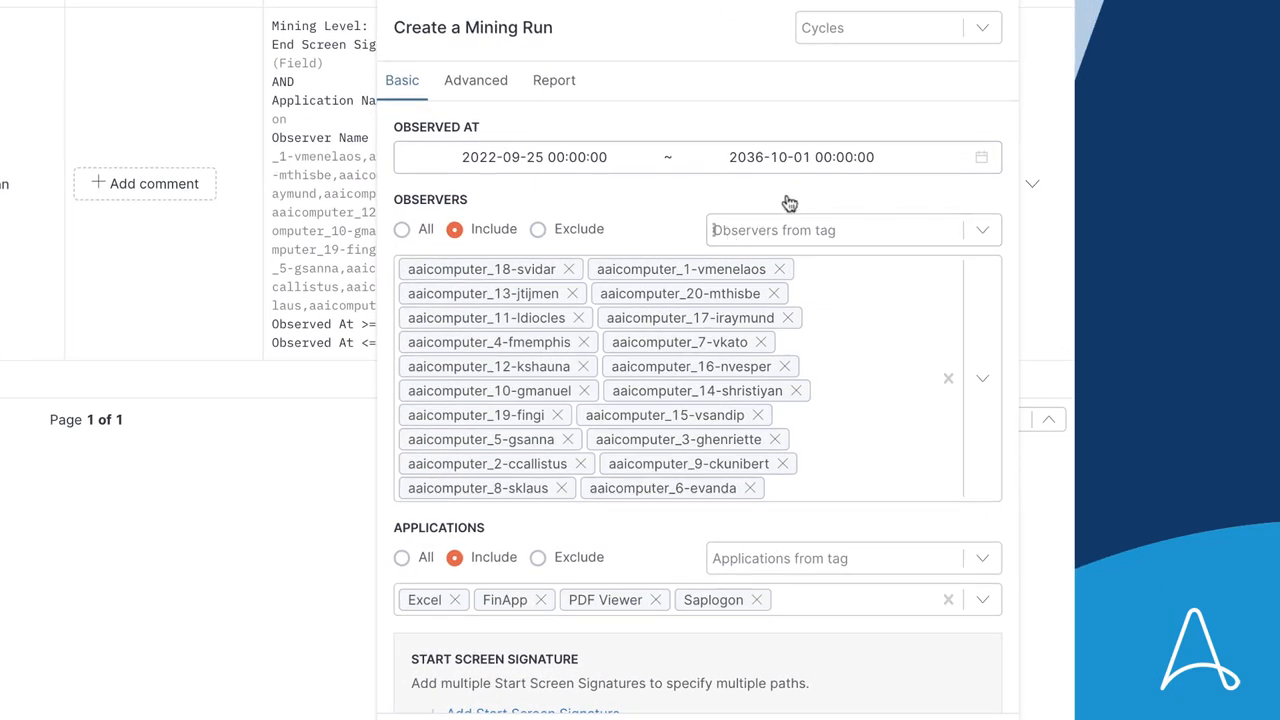
{"action": "scroll", "scroll_direction": "down", "scroll_amount": 3}
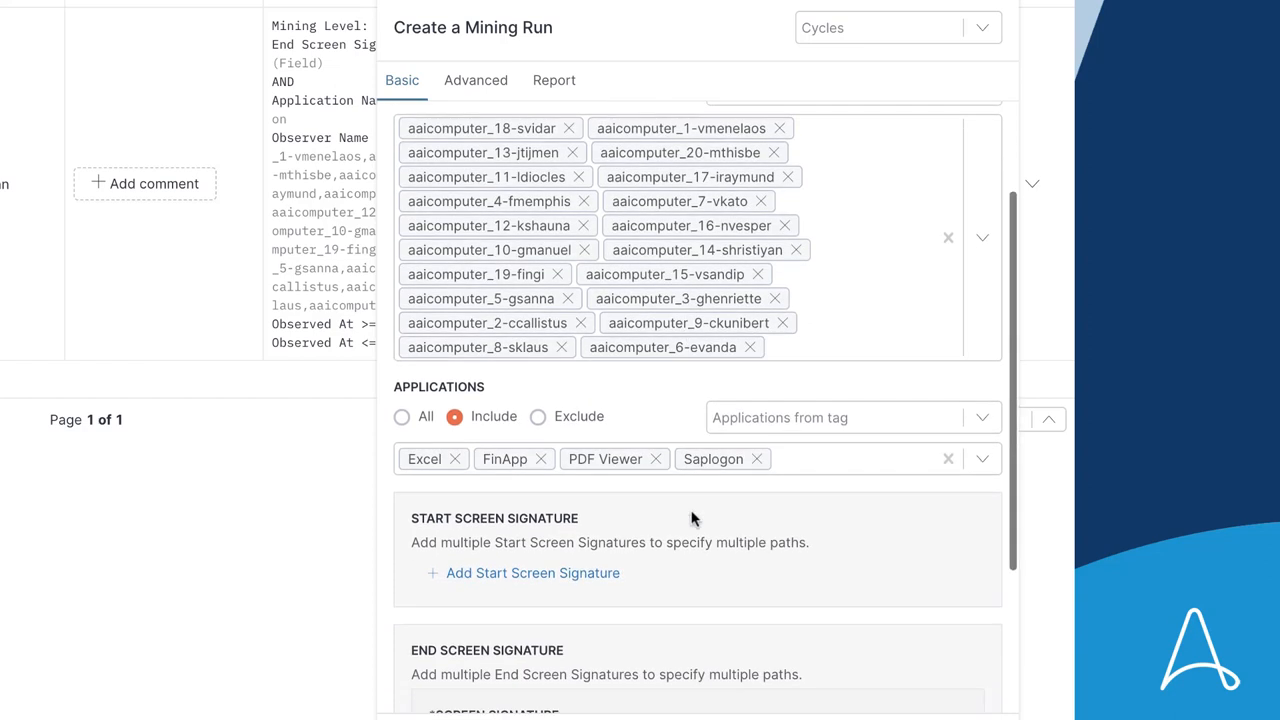
{"action": "scroll", "scroll_direction": "down", "scroll_amount": 3}
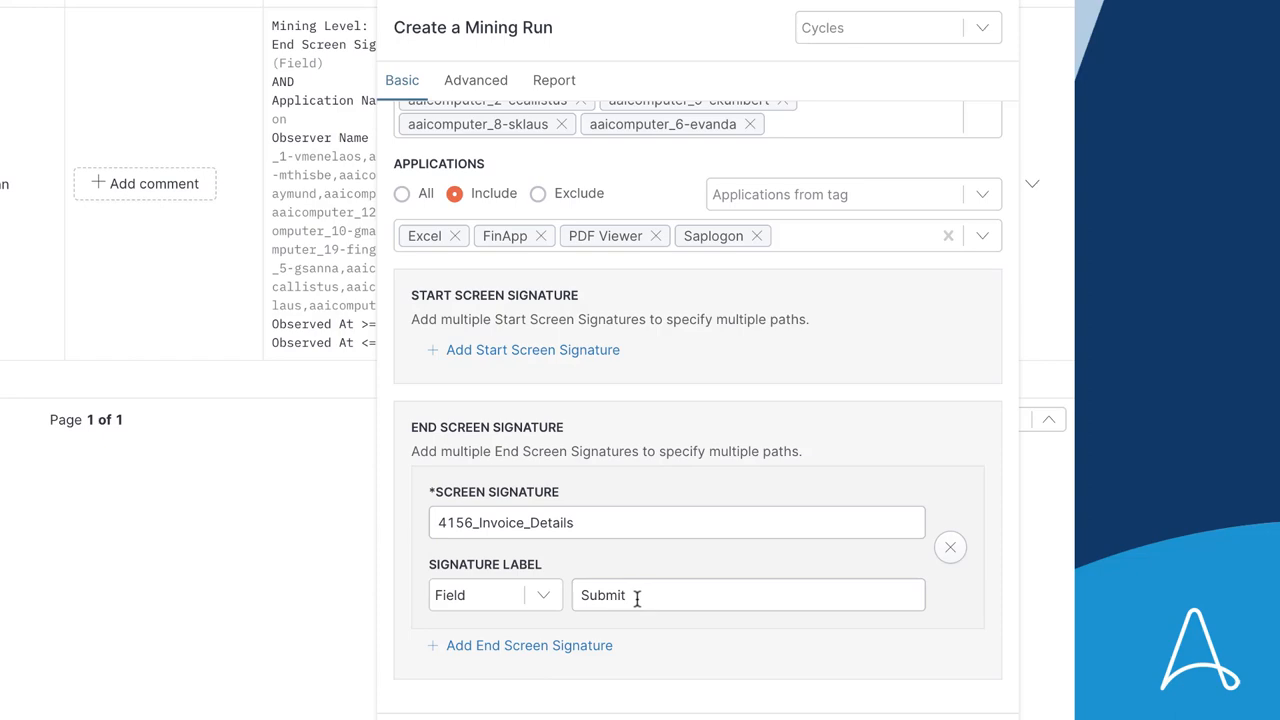
{"action": "mouse_move", "coordinate": [540, 540]}
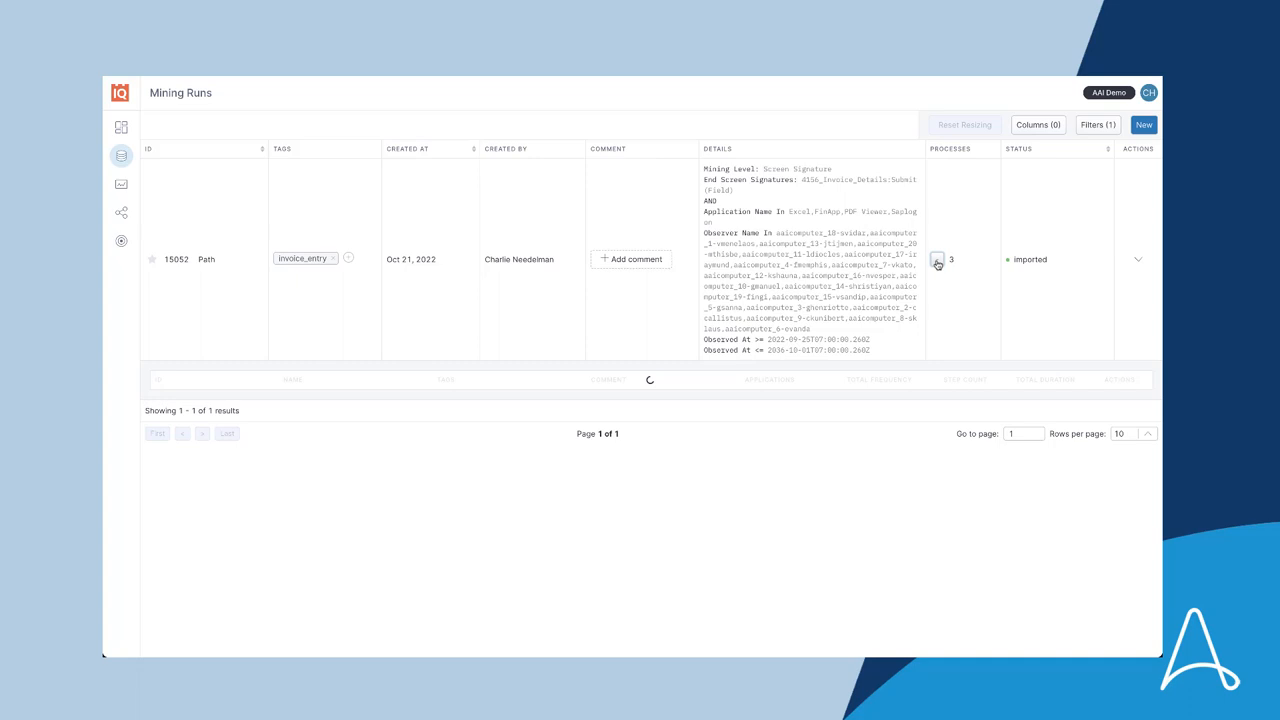
Expand the run's discovered processes and open the 3775_AA_INV process diagram.
{"action": "left_click", "coordinate": [940, 260]}
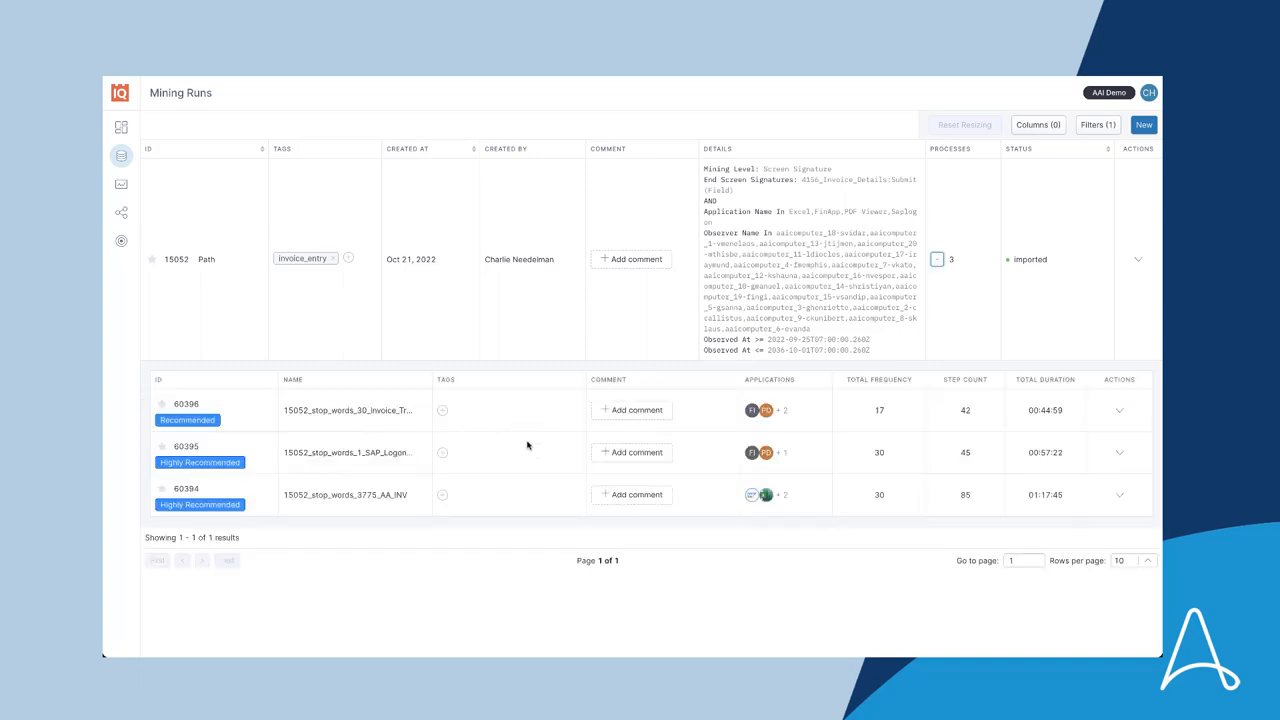
{"action": "mouse_move", "coordinate": [232, 408]}
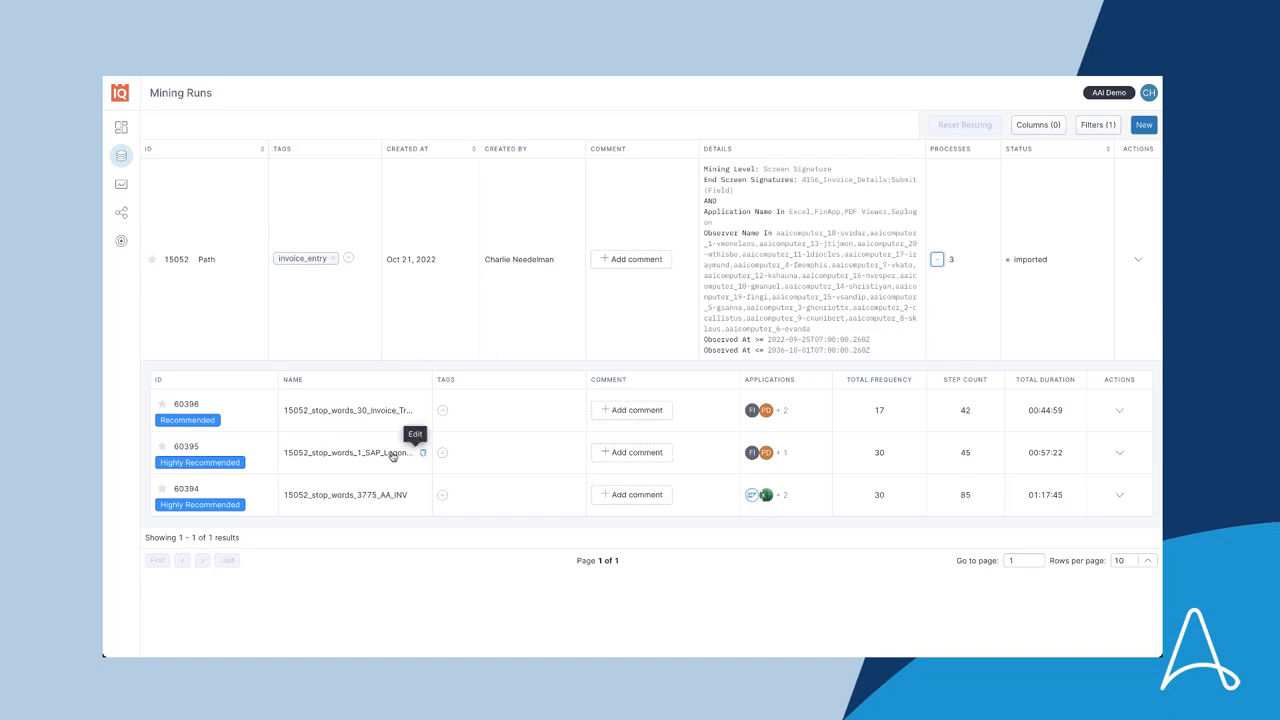
{"action": "mouse_move", "coordinate": [496, 432]}
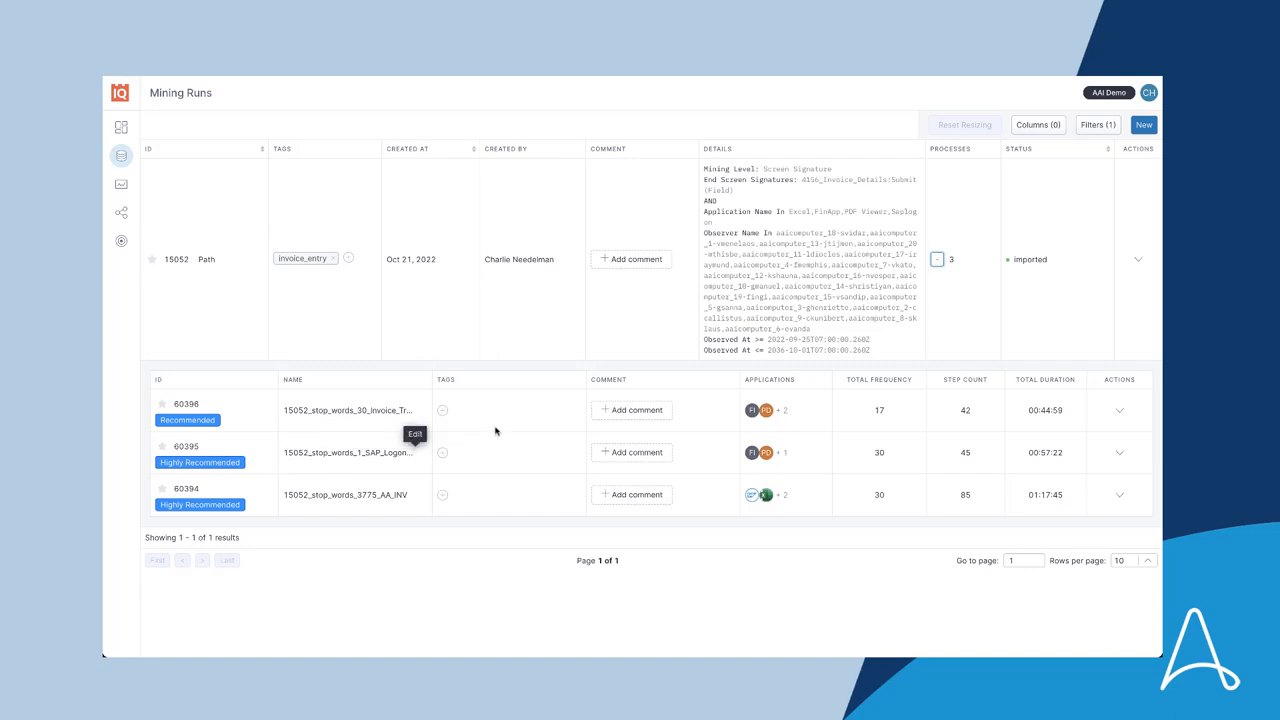
{"action": "mouse_move", "coordinate": [278, 520]}
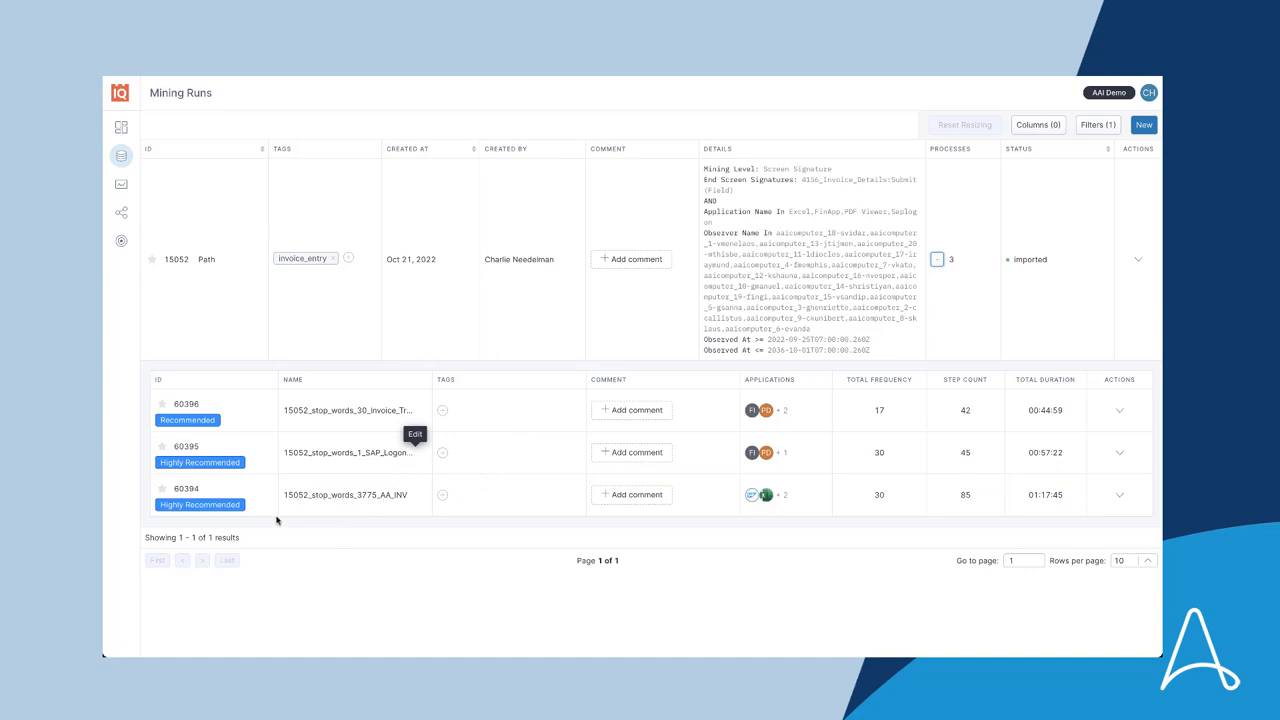
{"action": "mouse_move", "coordinate": [1030, 496]}
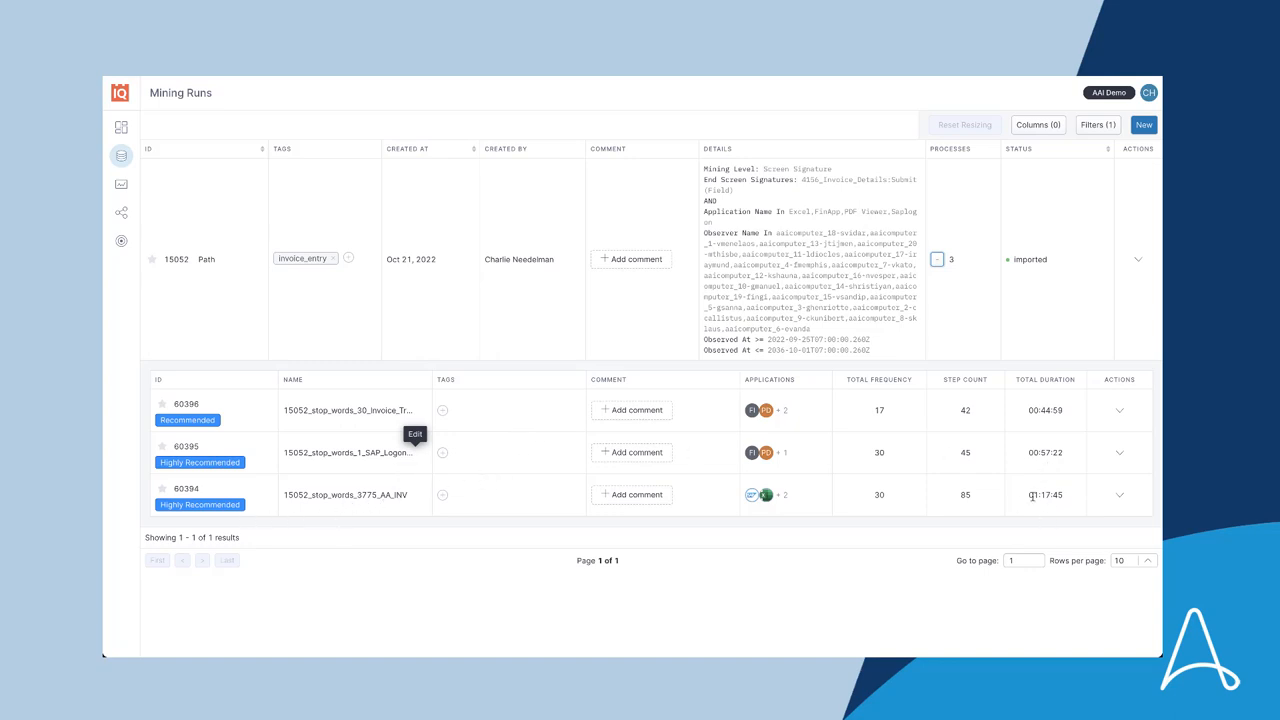
{"action": "left_click", "coordinate": [348, 496]}
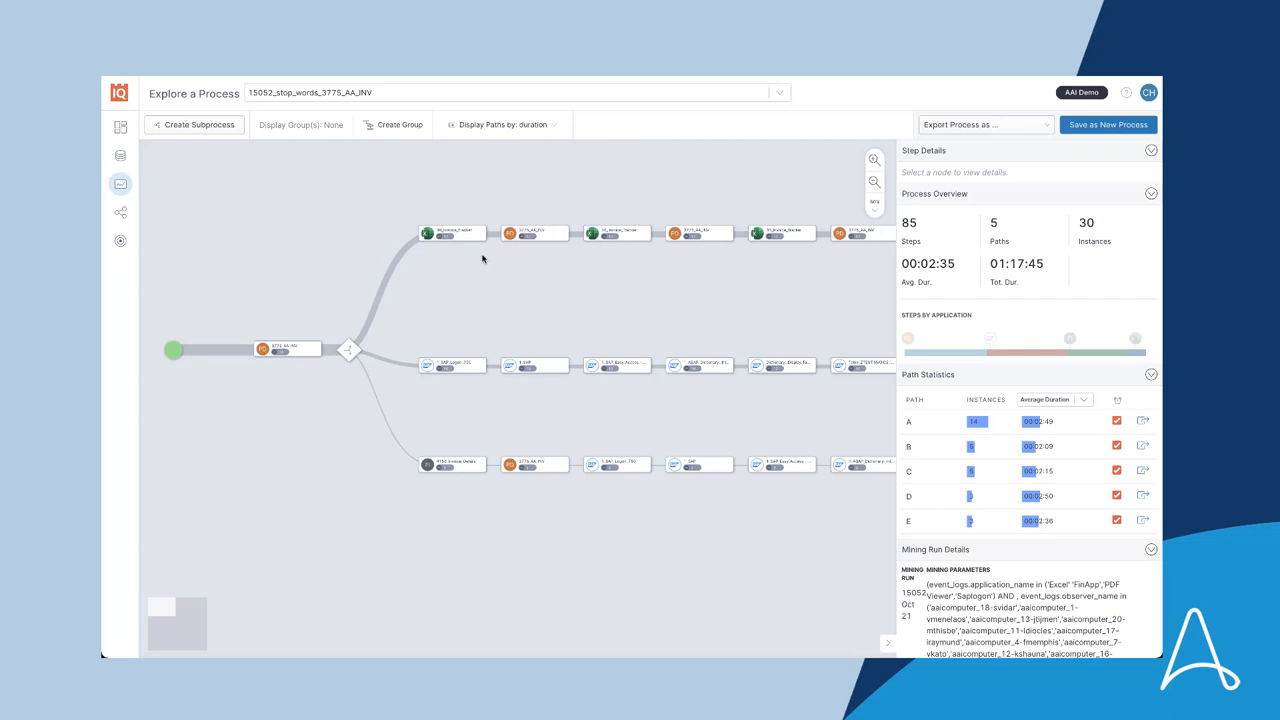
{"action": "mouse_move", "coordinate": [504, 316]}
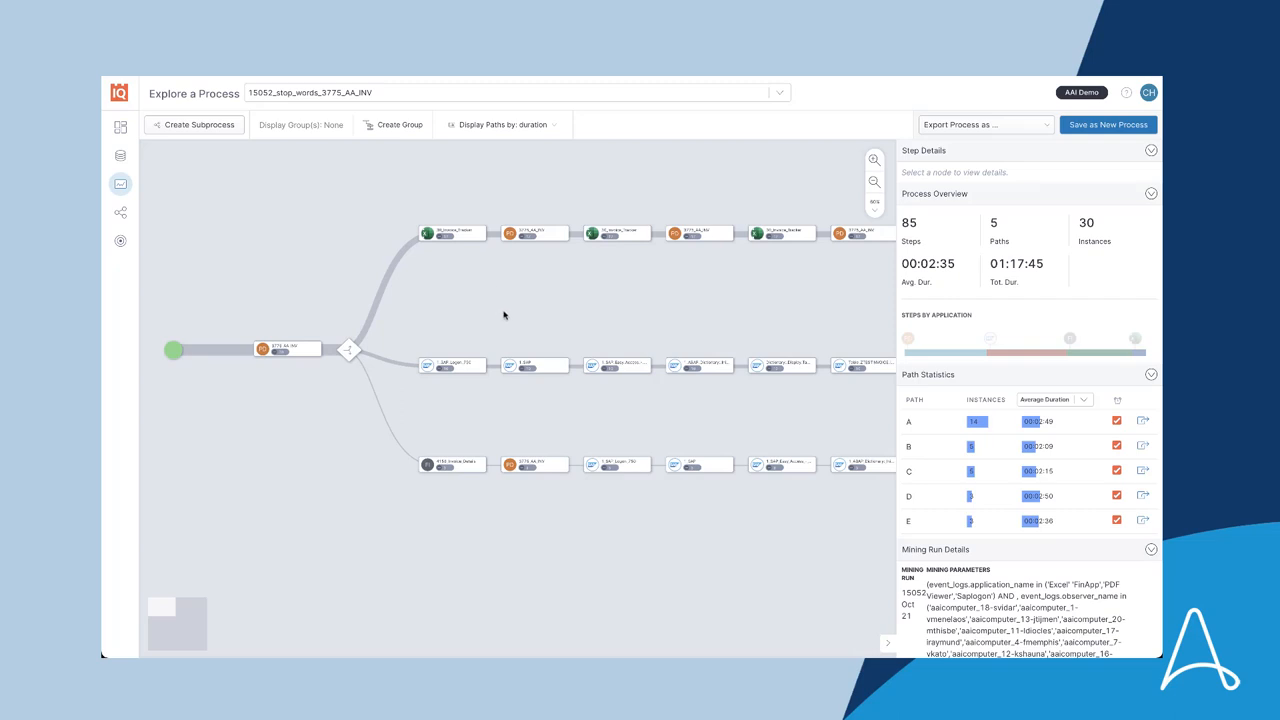
{"action": "mouse_move", "coordinate": [416, 296]}
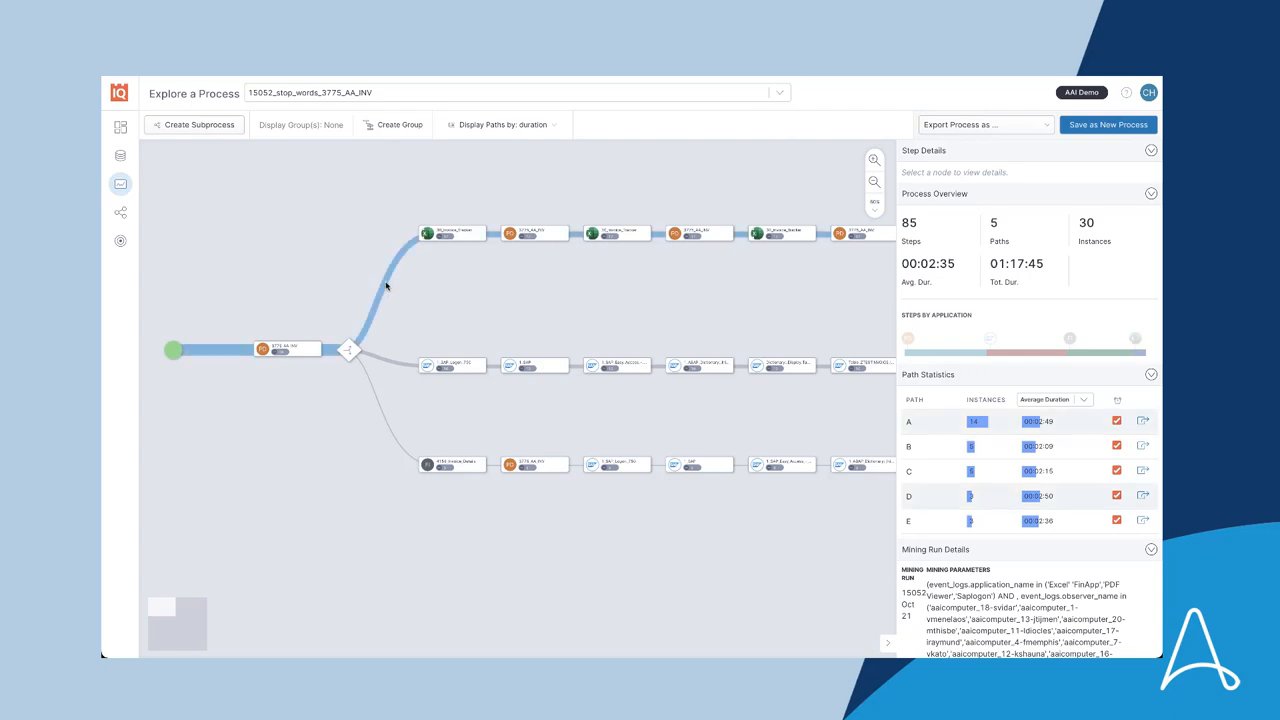
{"action": "mouse_move", "coordinate": [584, 312]}
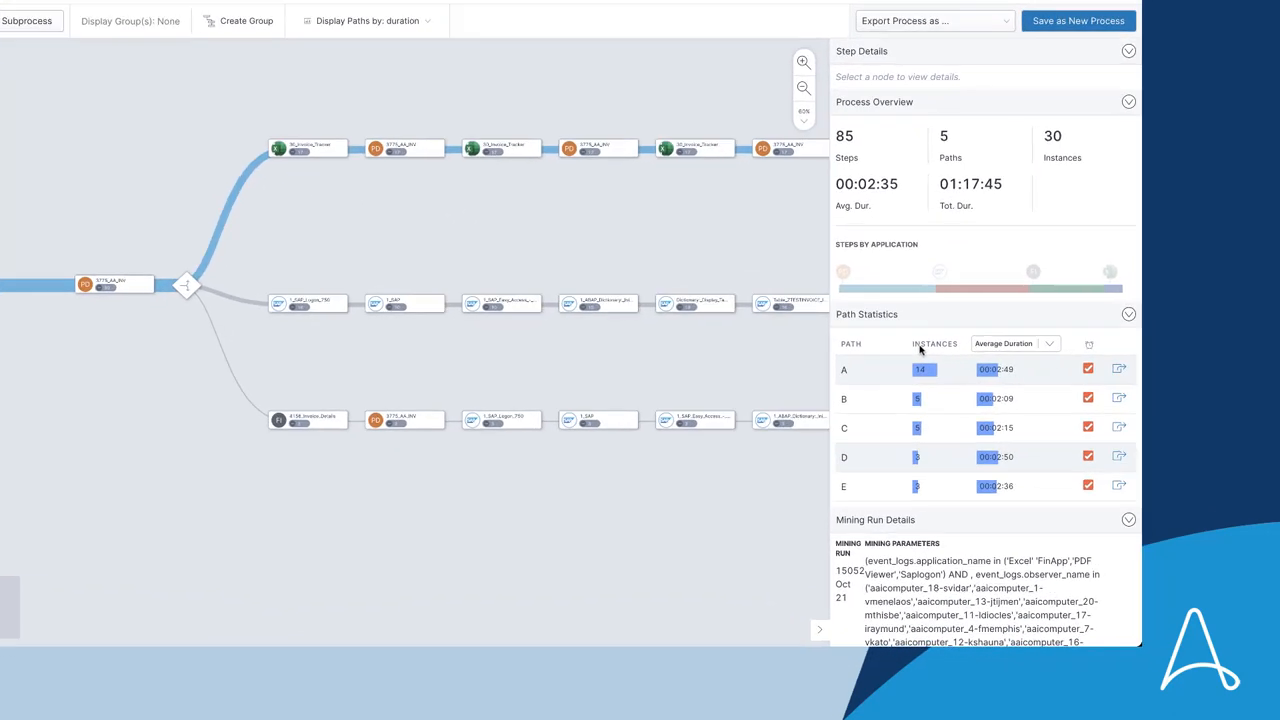
Review the Path Statistics panel and its duration measure choices for the five paths.
{"action": "scroll", "scroll_direction": "down", "scroll_amount": 3}
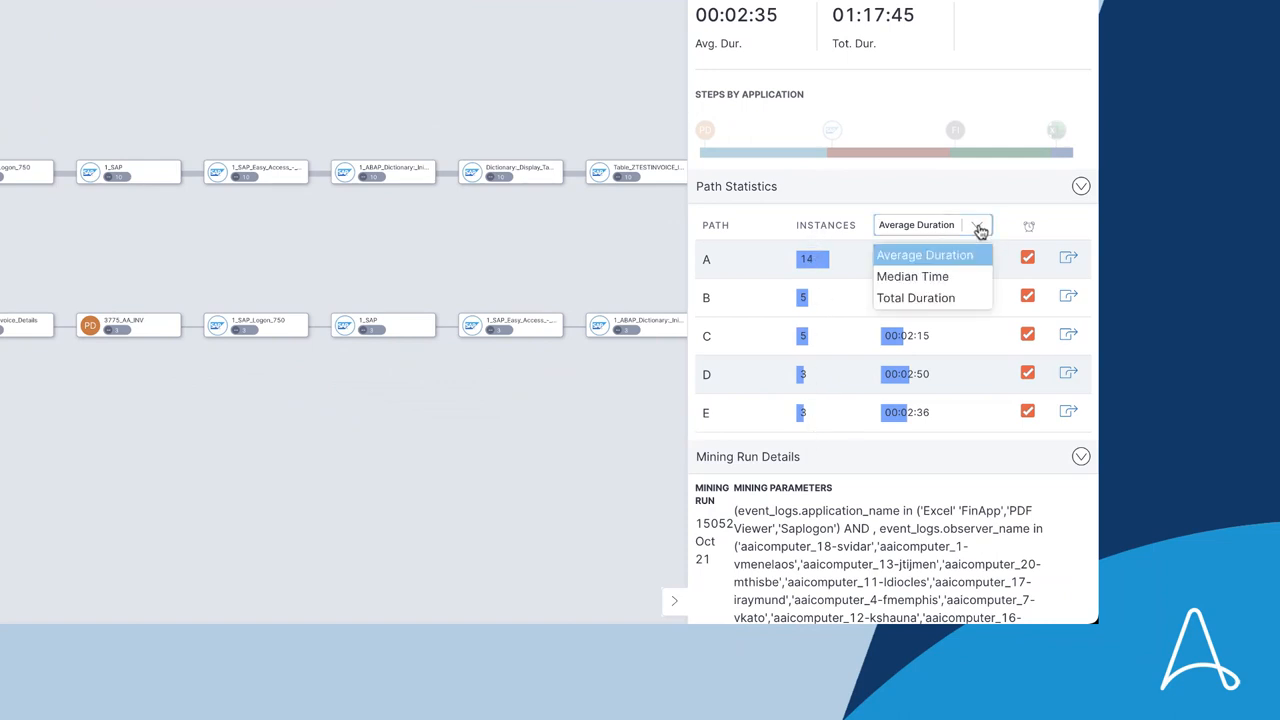
{"action": "left_click", "coordinate": [916, 256]}
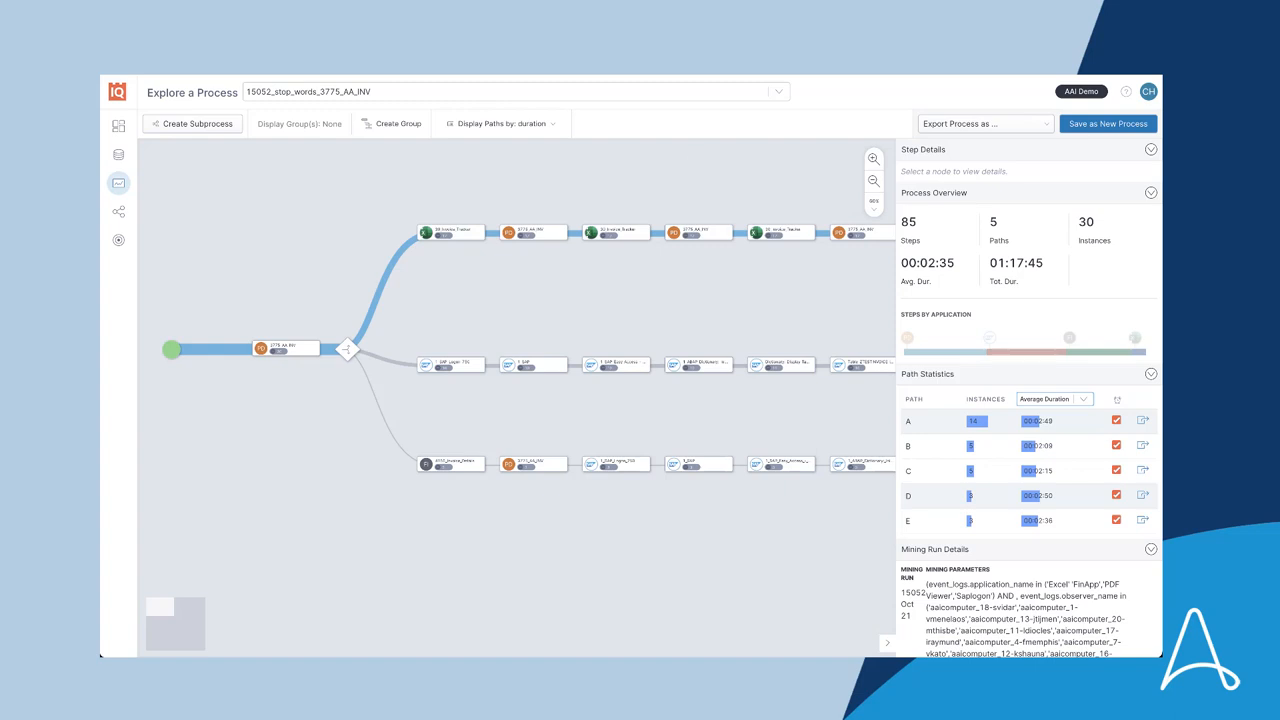
{"action": "mouse_move", "coordinate": [344, 166]}
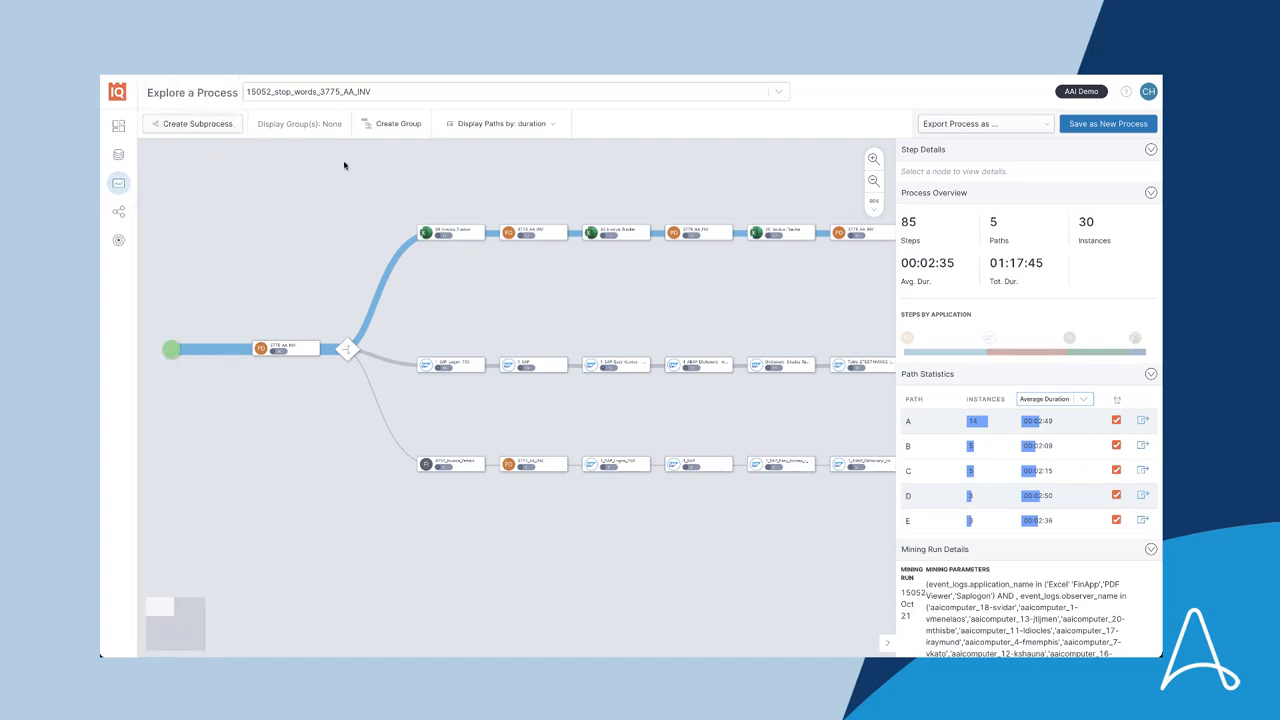
Highlight all context groups on the map via Display Group(s) > Highlight All.
{"action": "left_click", "coordinate": [300, 124]}
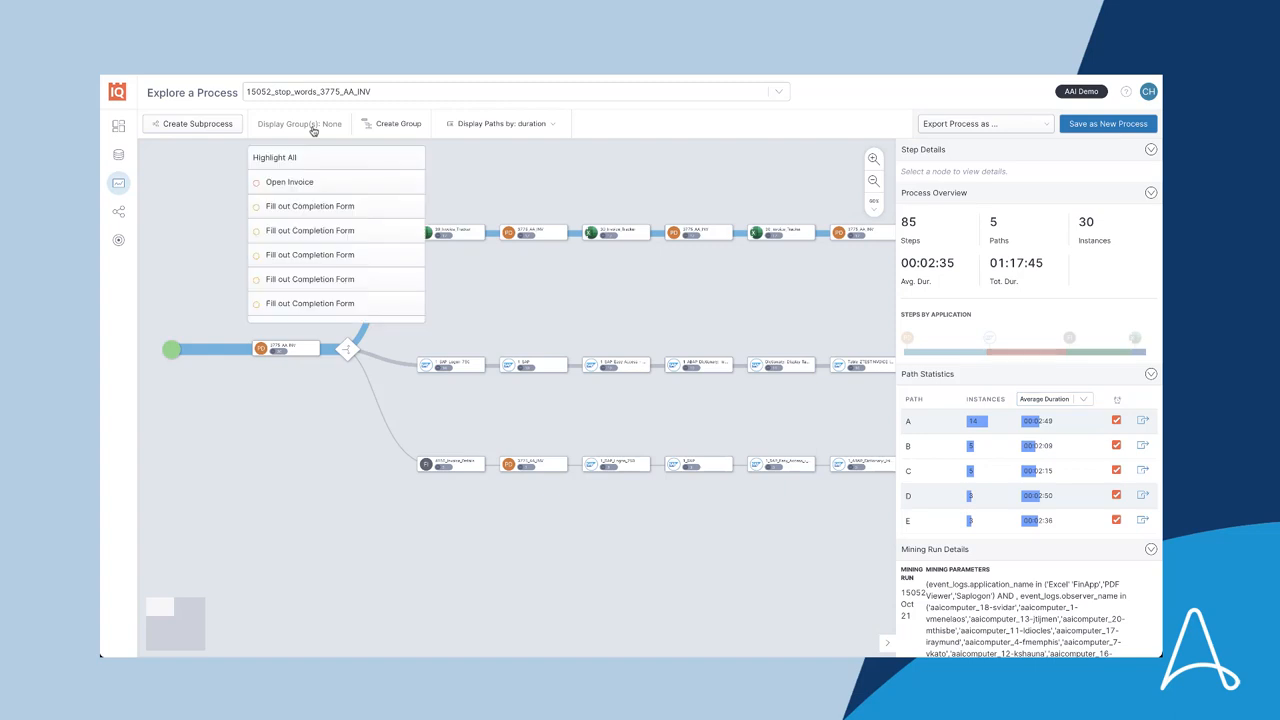
{"action": "left_click", "coordinate": [288, 182]}
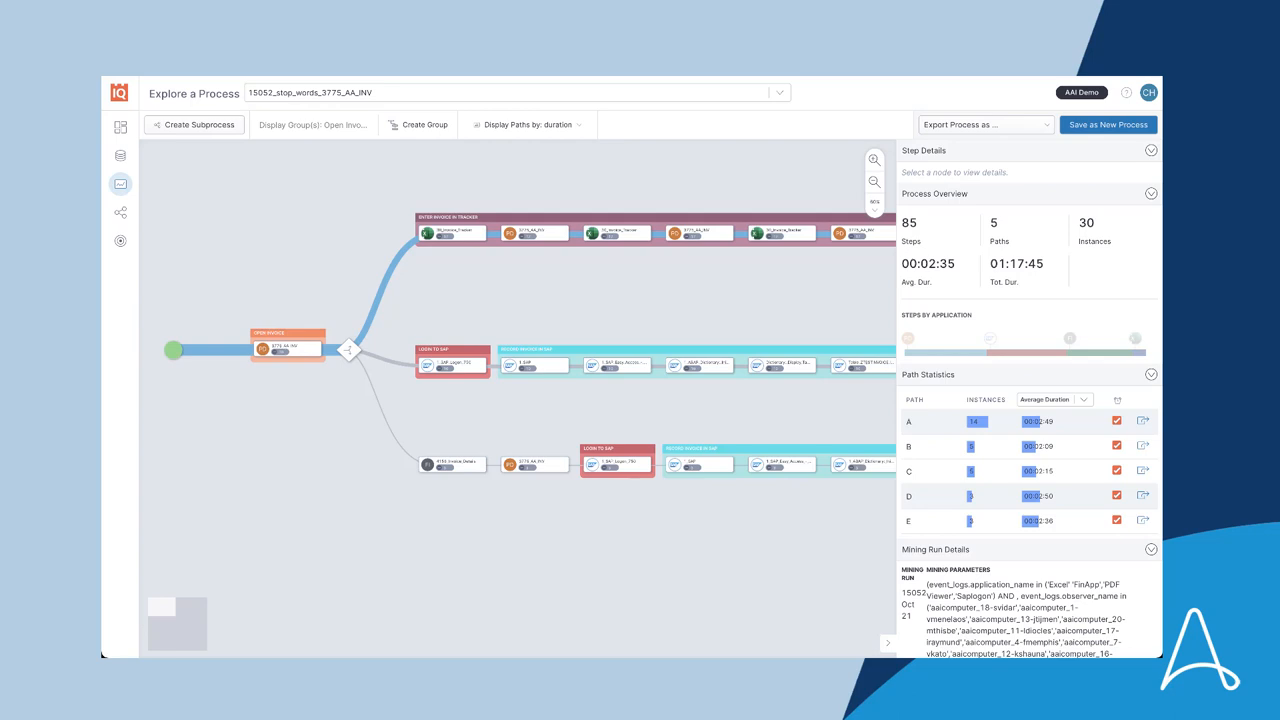
{"action": "mouse_move", "coordinate": [268, 188]}
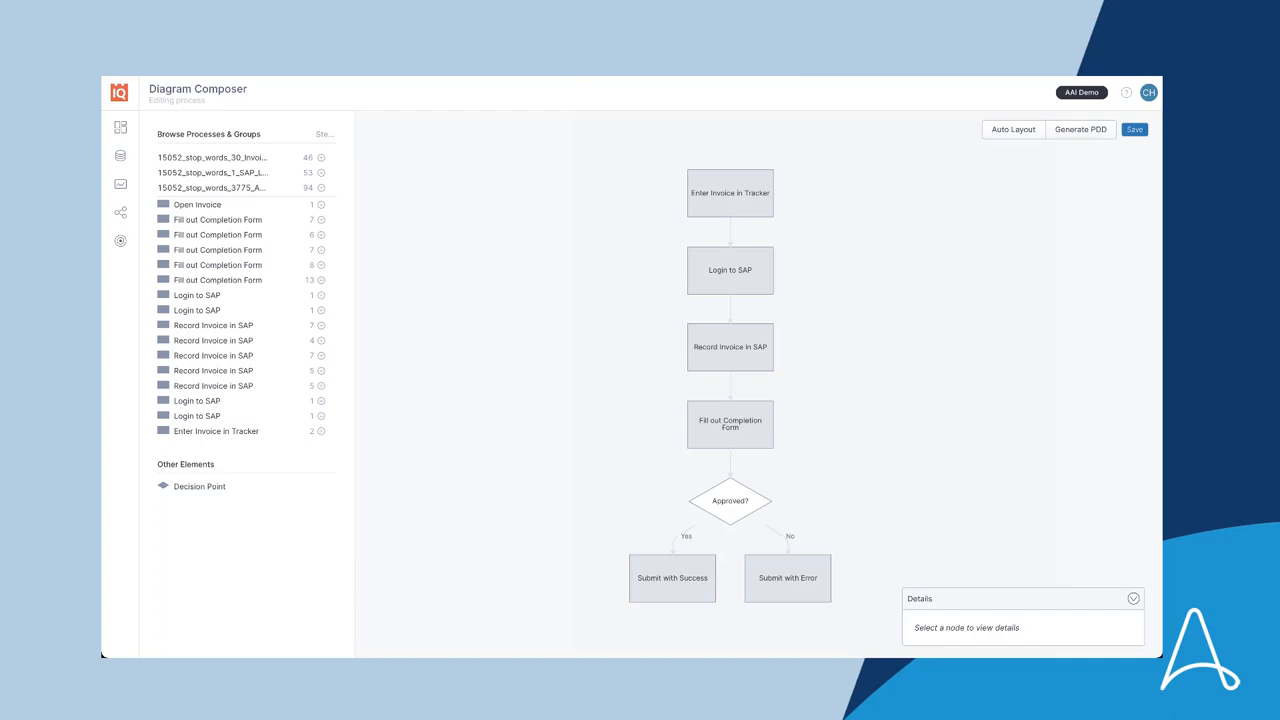
{"action": "mouse_move", "coordinate": [244, 300]}
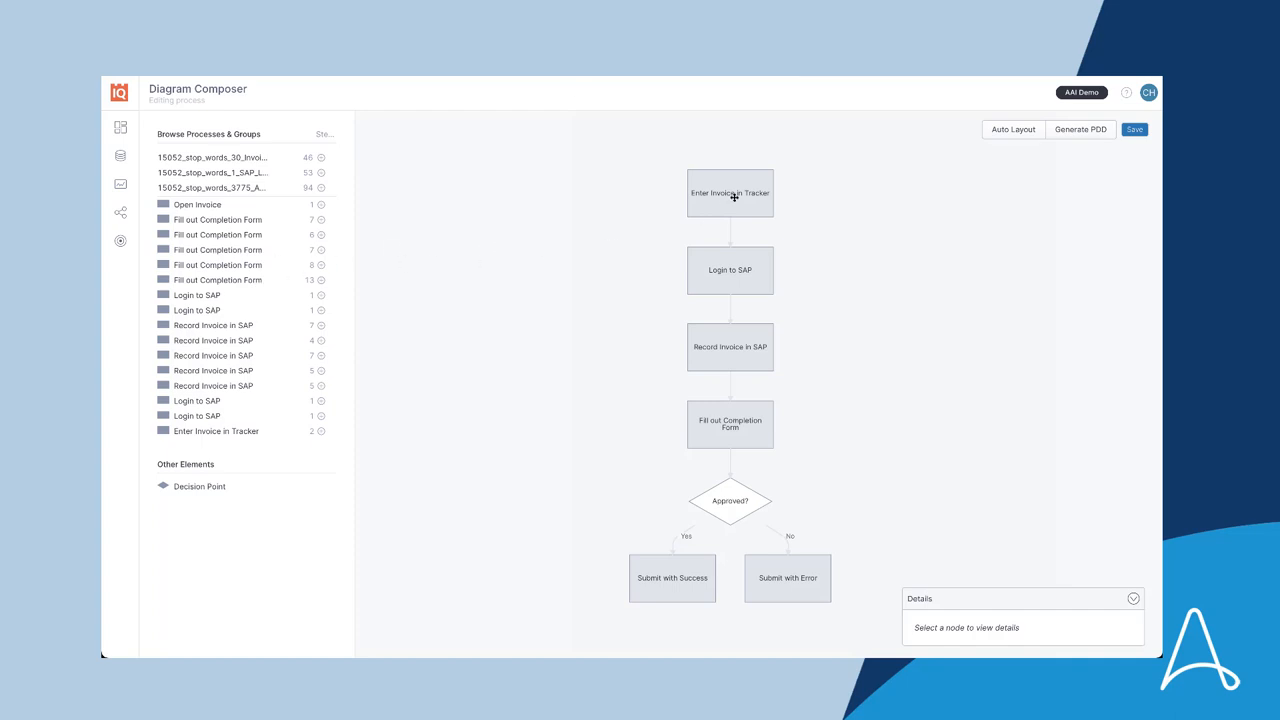
Inspect the Enter Invoice in Tracker node and generate the PDD in Word.
{"action": "left_click", "coordinate": [730, 192]}
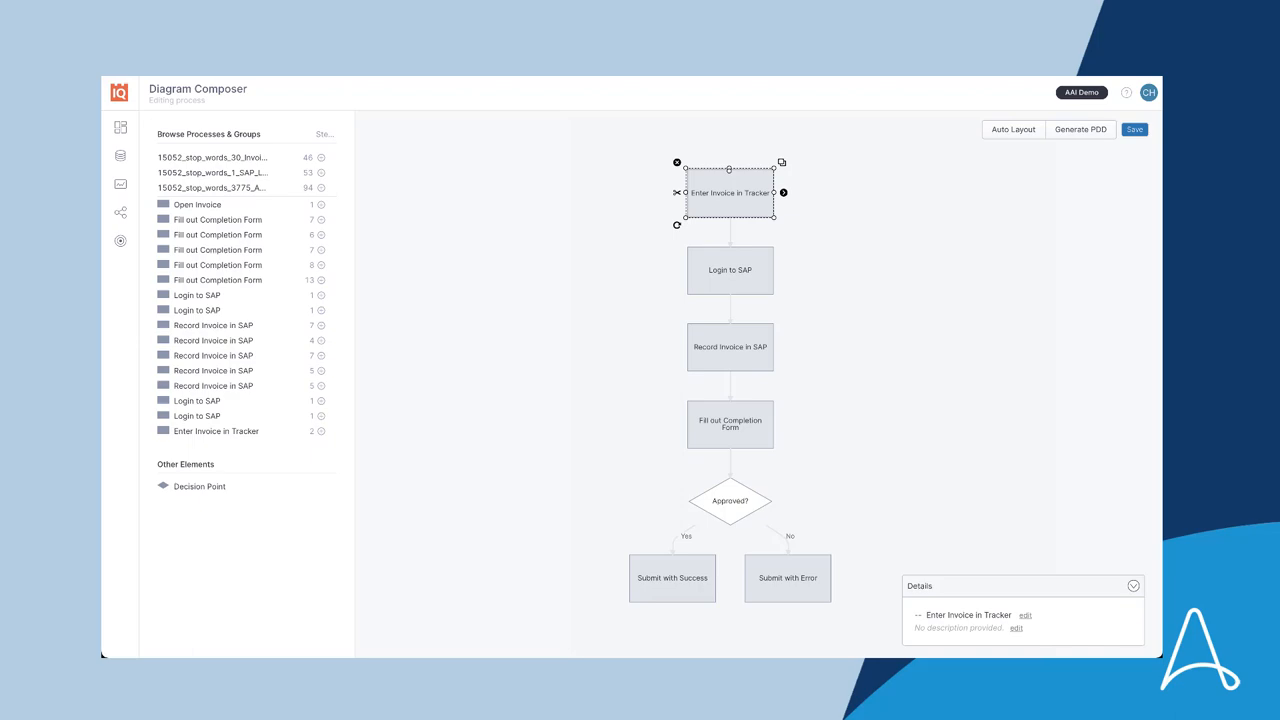
{"action": "left_click", "coordinate": [1080, 130]}
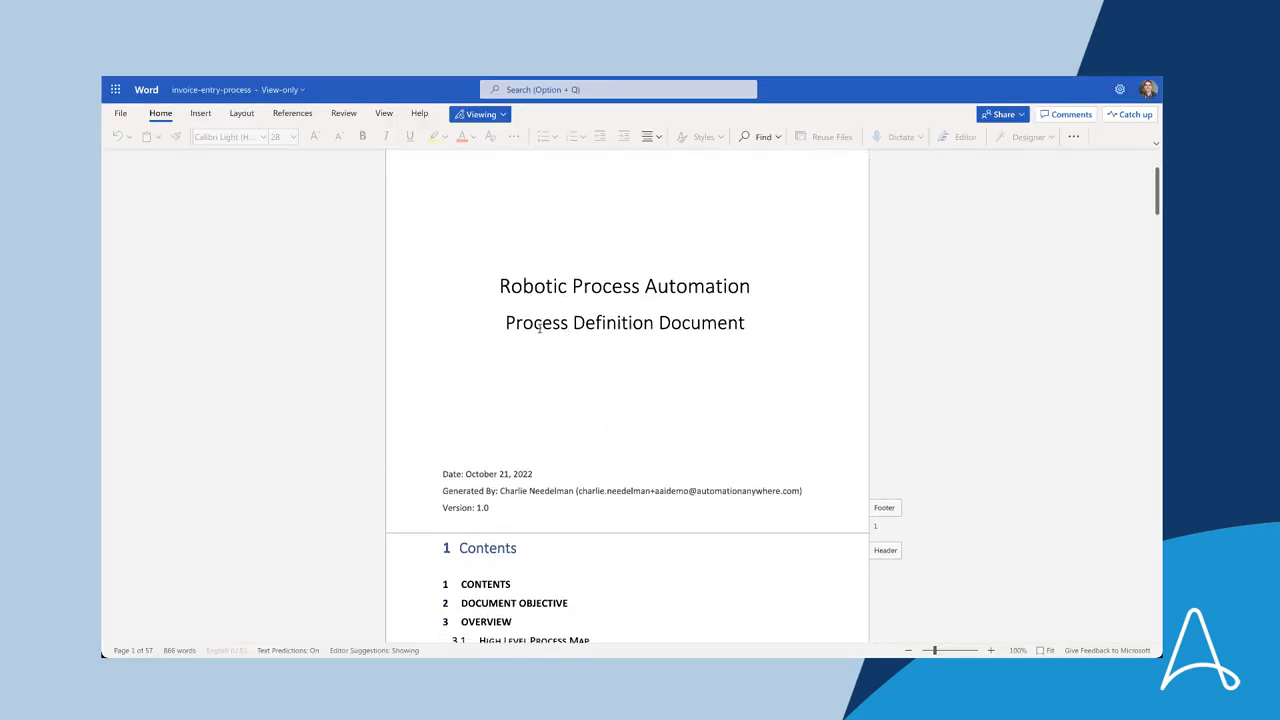
Scroll the PDD past the title page to the process map and Impacted Systems section.
{"action": "scroll", "scroll_direction": "down", "scroll_amount": 3}
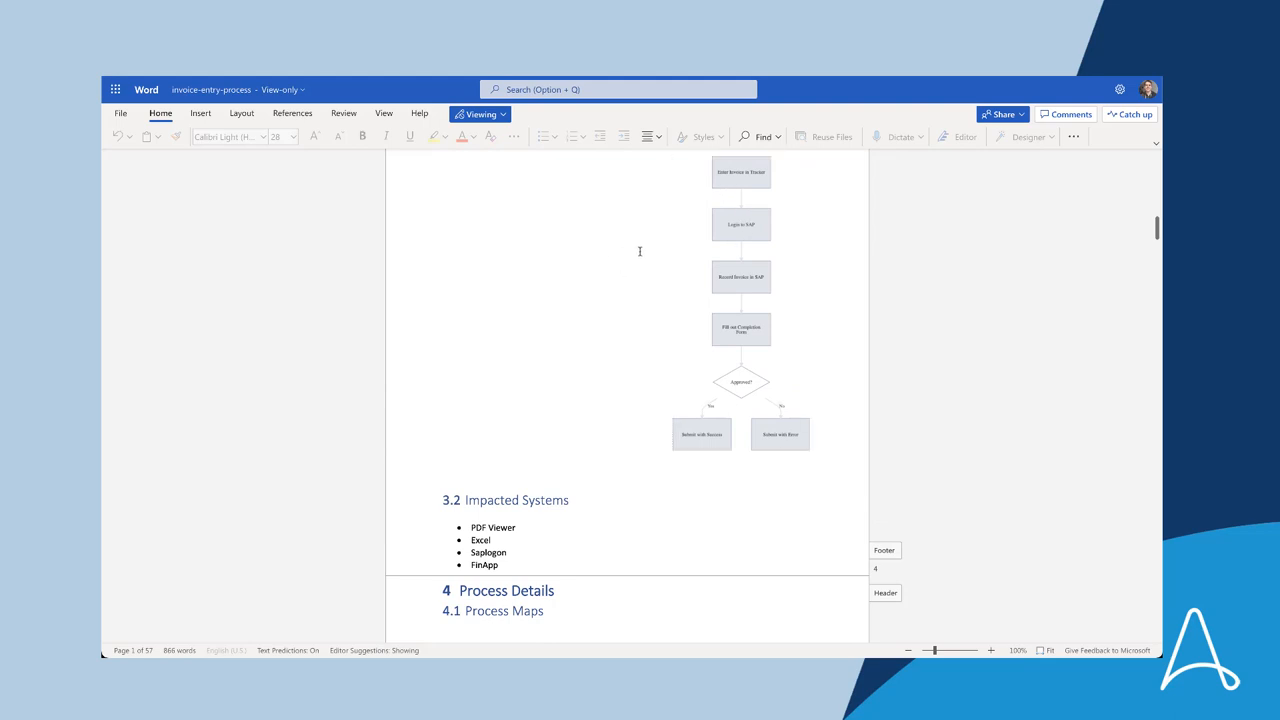
{"action": "mouse_move", "coordinate": [548, 248]}
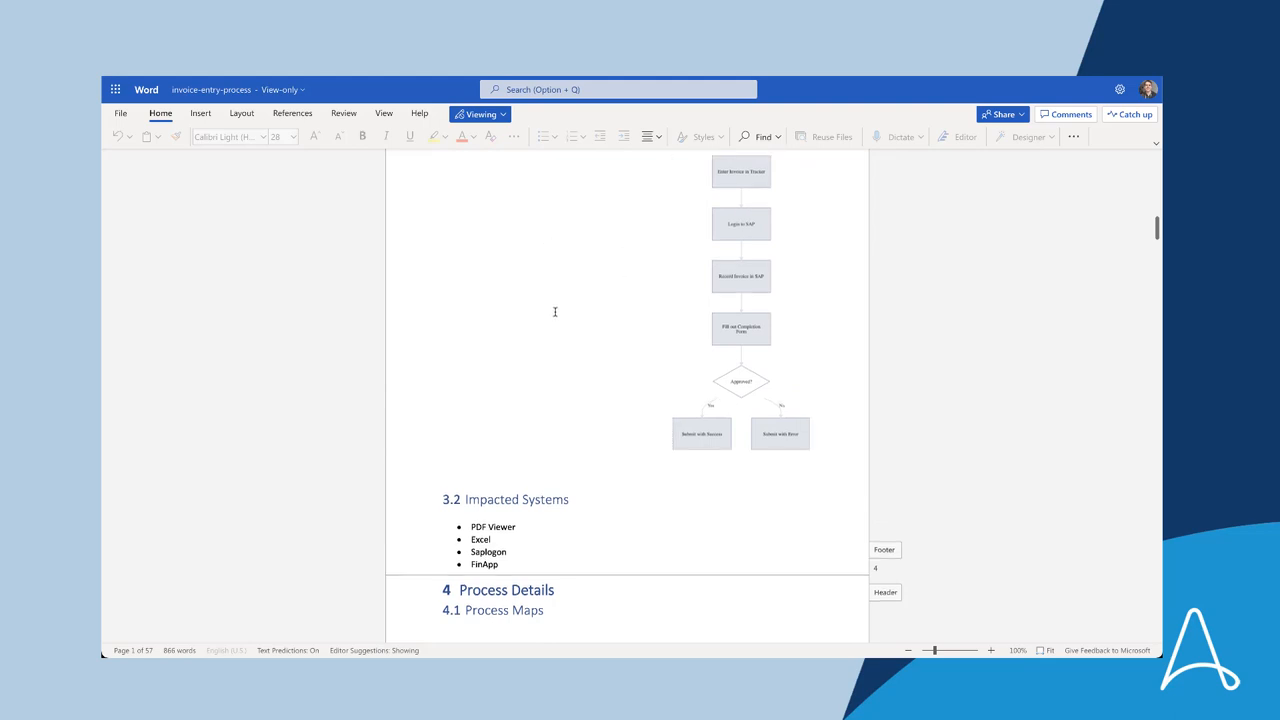
{"action": "scroll", "scroll_direction": "down", "scroll_amount": 3}
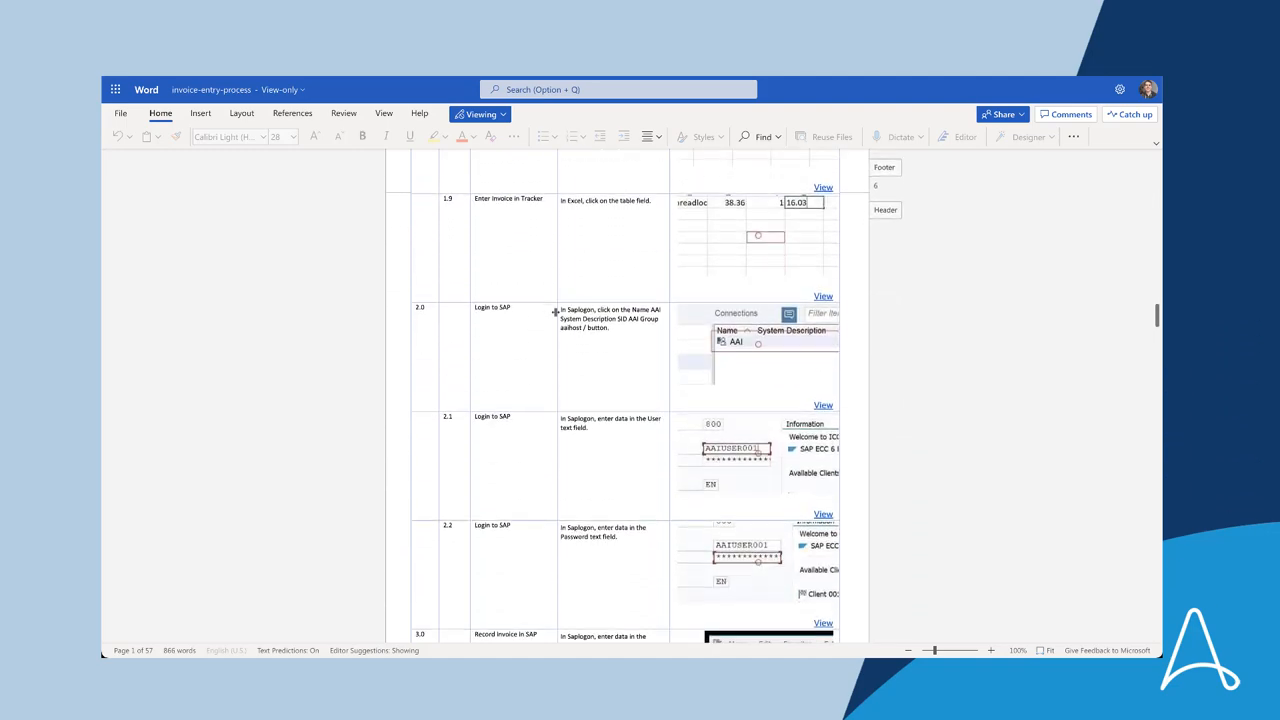
Scroll through the Process Details table reviewing the Record Invoice in SAP steps and screenshots.
{"action": "scroll", "scroll_direction": "down", "scroll_amount": 3}
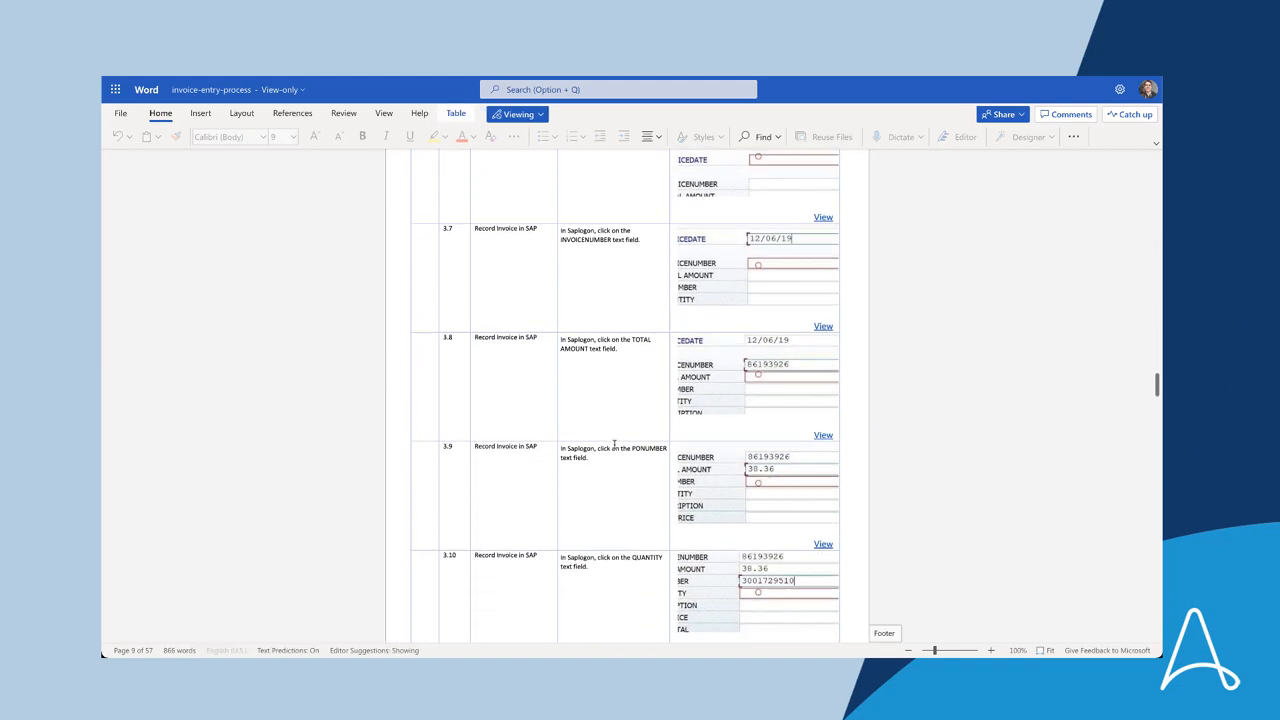
{"action": "scroll", "scroll_direction": "down", "scroll_amount": 3}
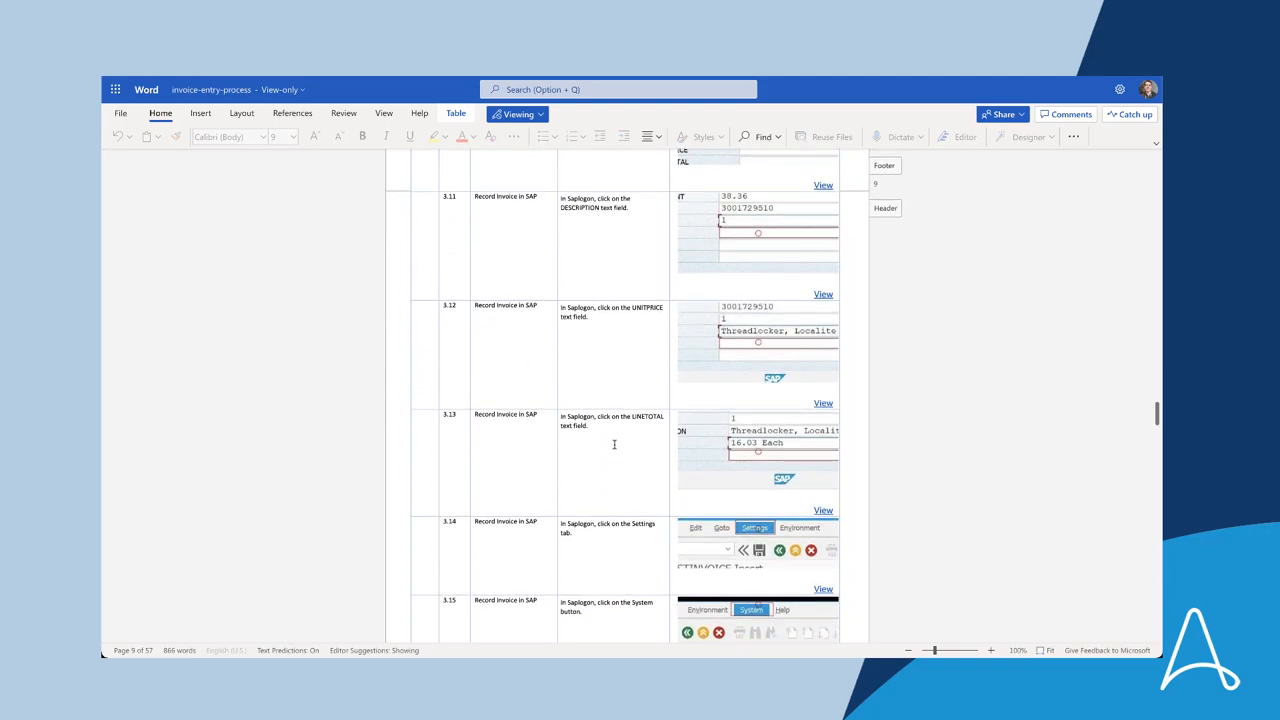
{"action": "scroll", "scroll_direction": "down", "scroll_amount": 3}
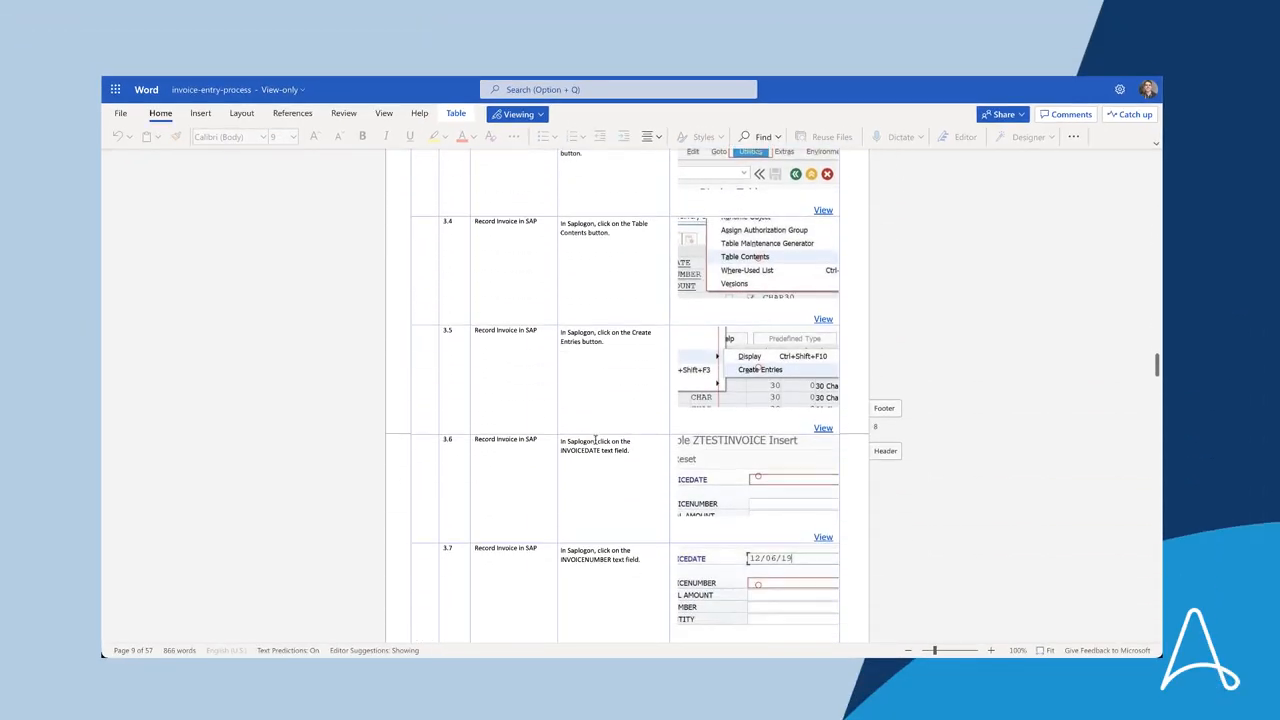
{"action": "scroll", "scroll_direction": "down", "scroll_amount": 3}
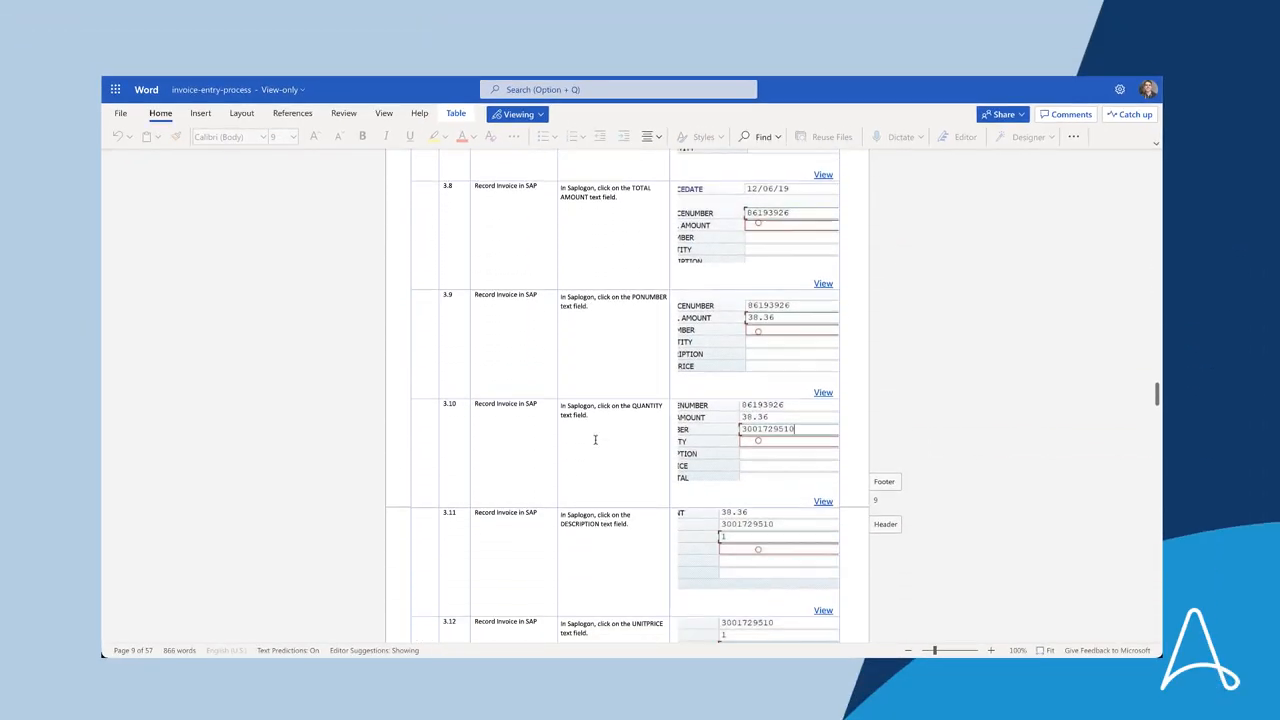
{"action": "scroll", "scroll_direction": "down", "scroll_amount": 3}
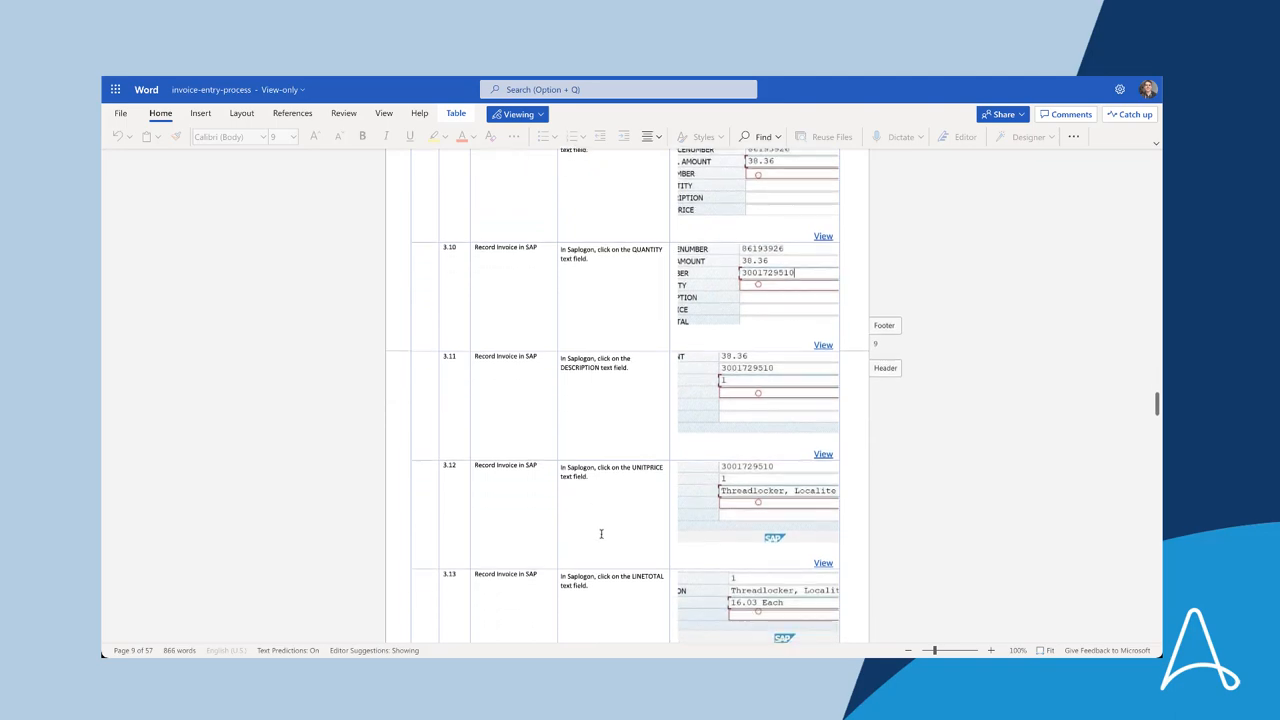
{"action": "scroll", "scroll_direction": "down", "scroll_amount": 3}
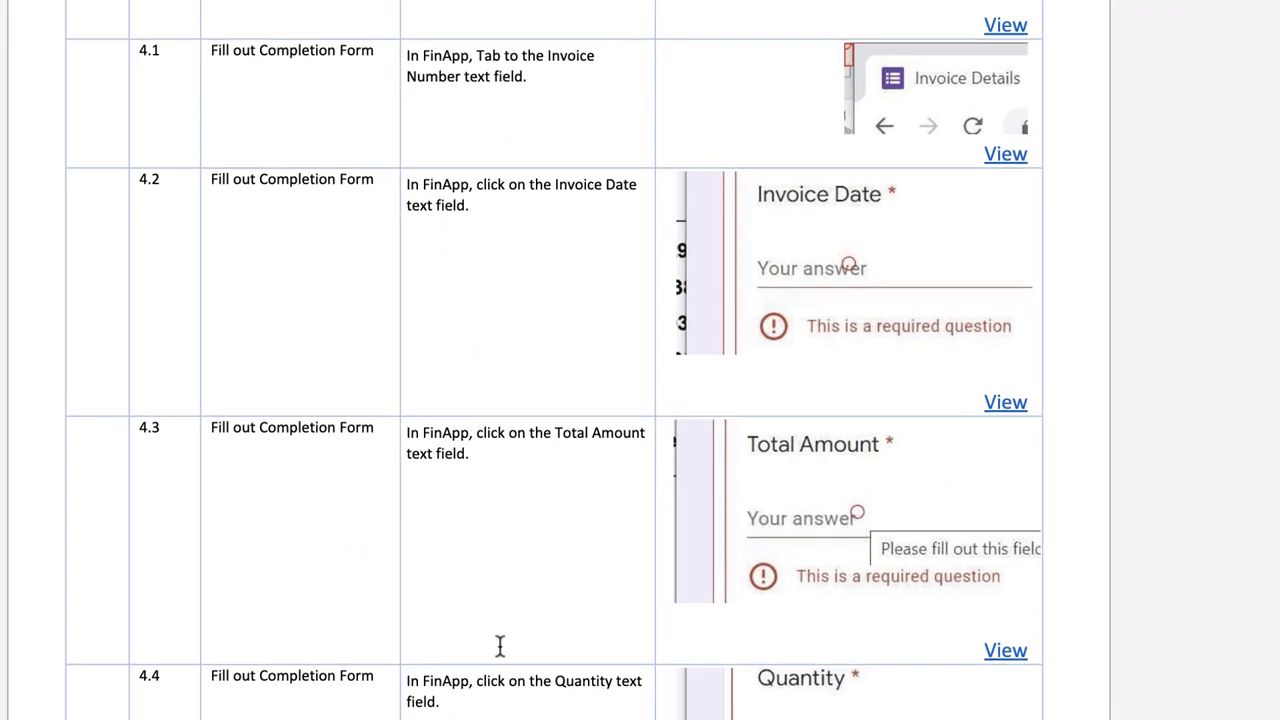
Scroll on to the 4.x Fill out Completion Form steps in FinApp with their screenshots.
{"action": "scroll", "scroll_direction": "down", "scroll_amount": 3}
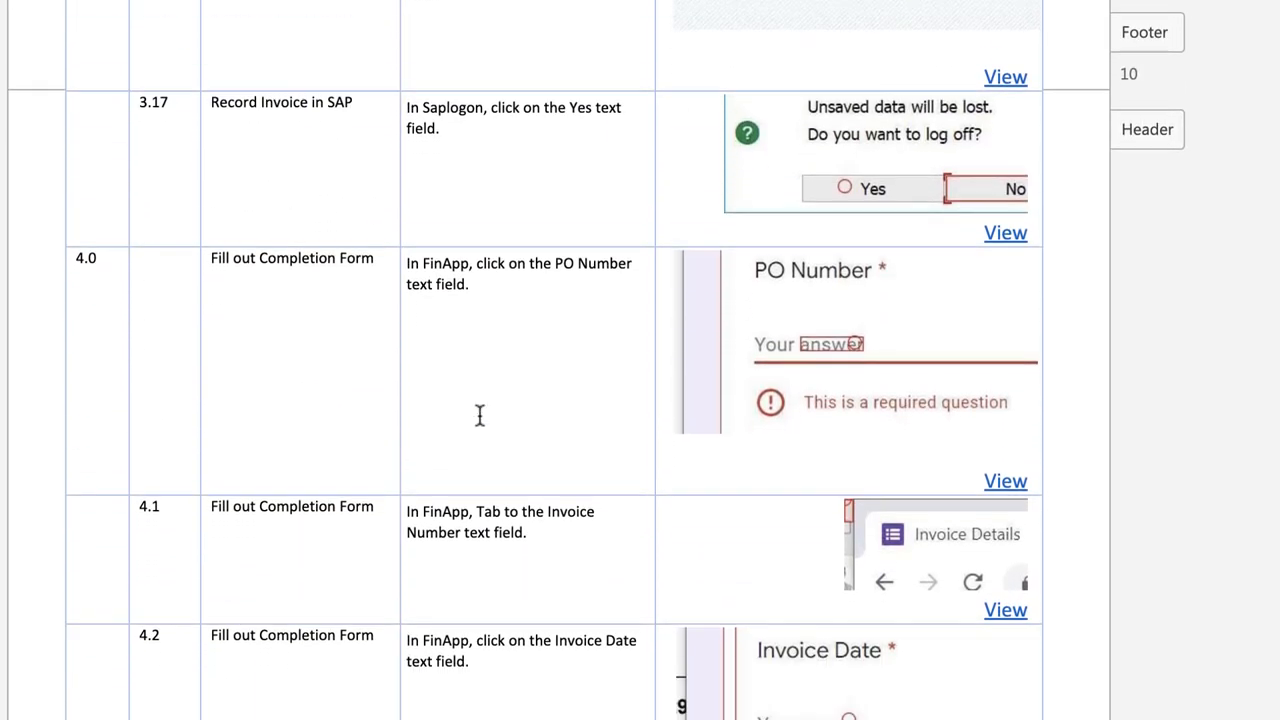
{"action": "scroll", "scroll_direction": "down", "scroll_amount": 3}
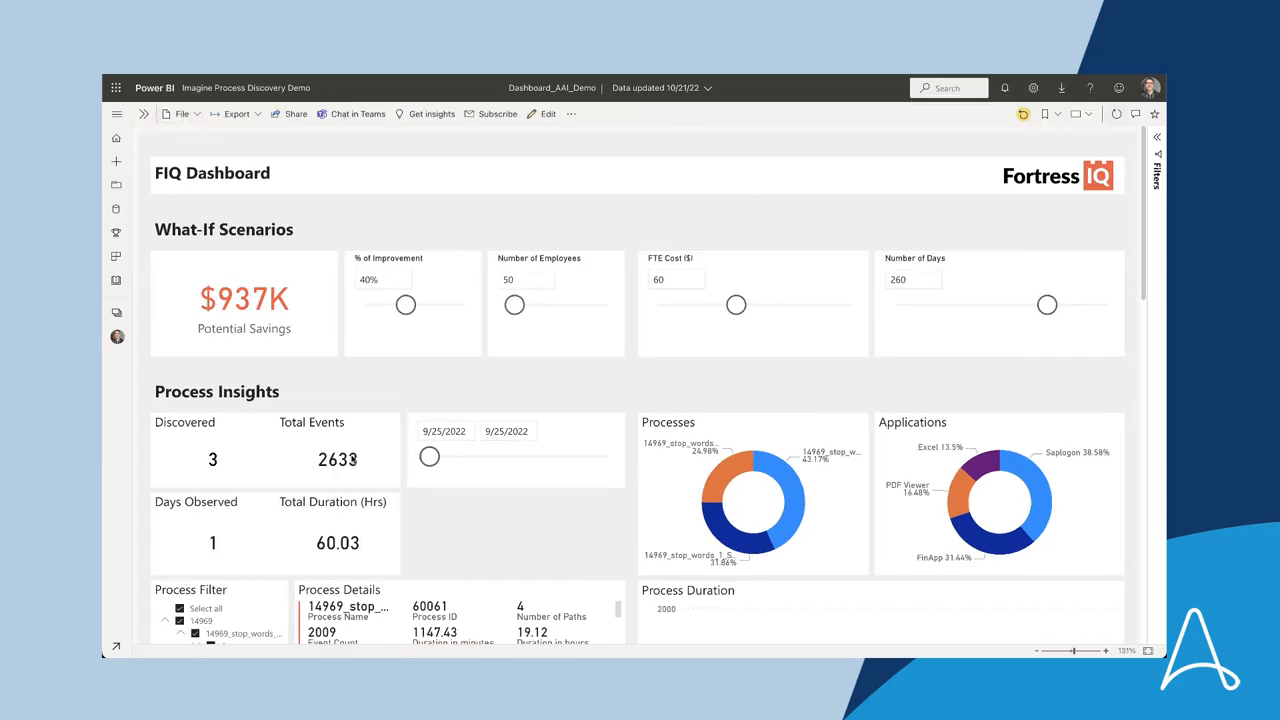
Review the What-If assumptions: 40% improvement, 50 employees, FTE cost 60, 260 days.
{"action": "scroll", "scroll_direction": "down", "scroll_amount": 3}
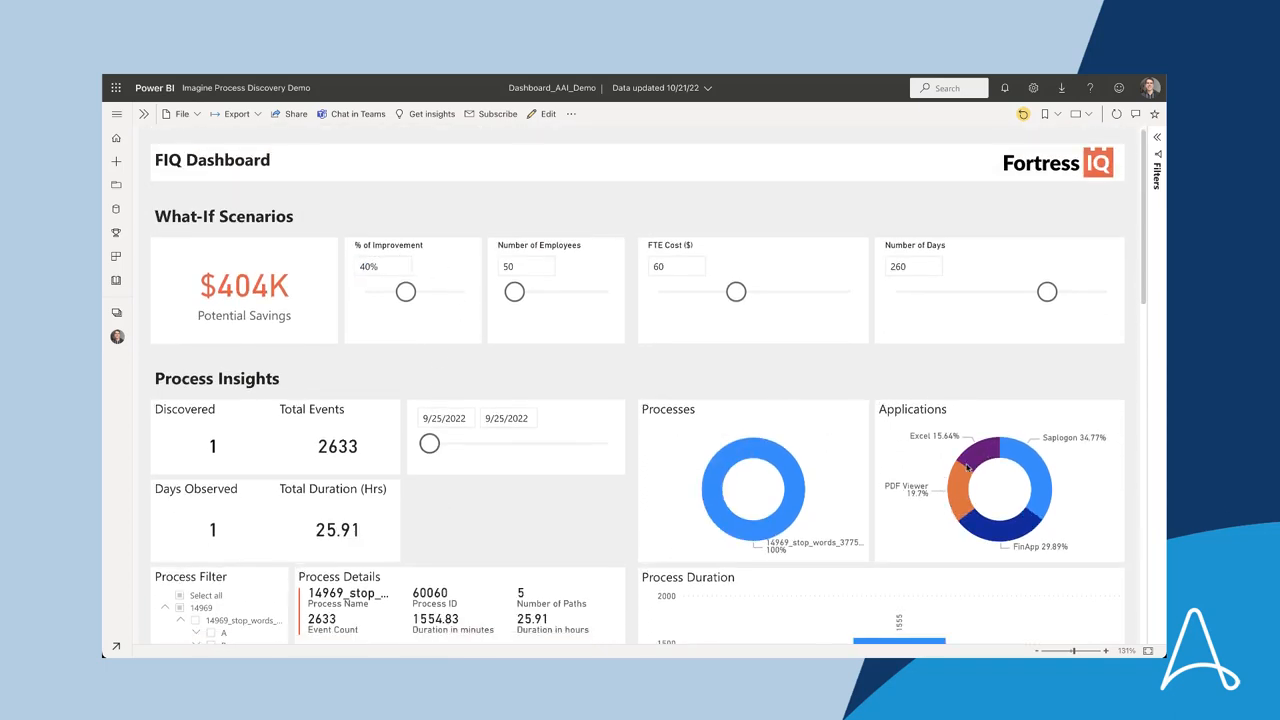
{"action": "left_click", "coordinate": [380, 266]}
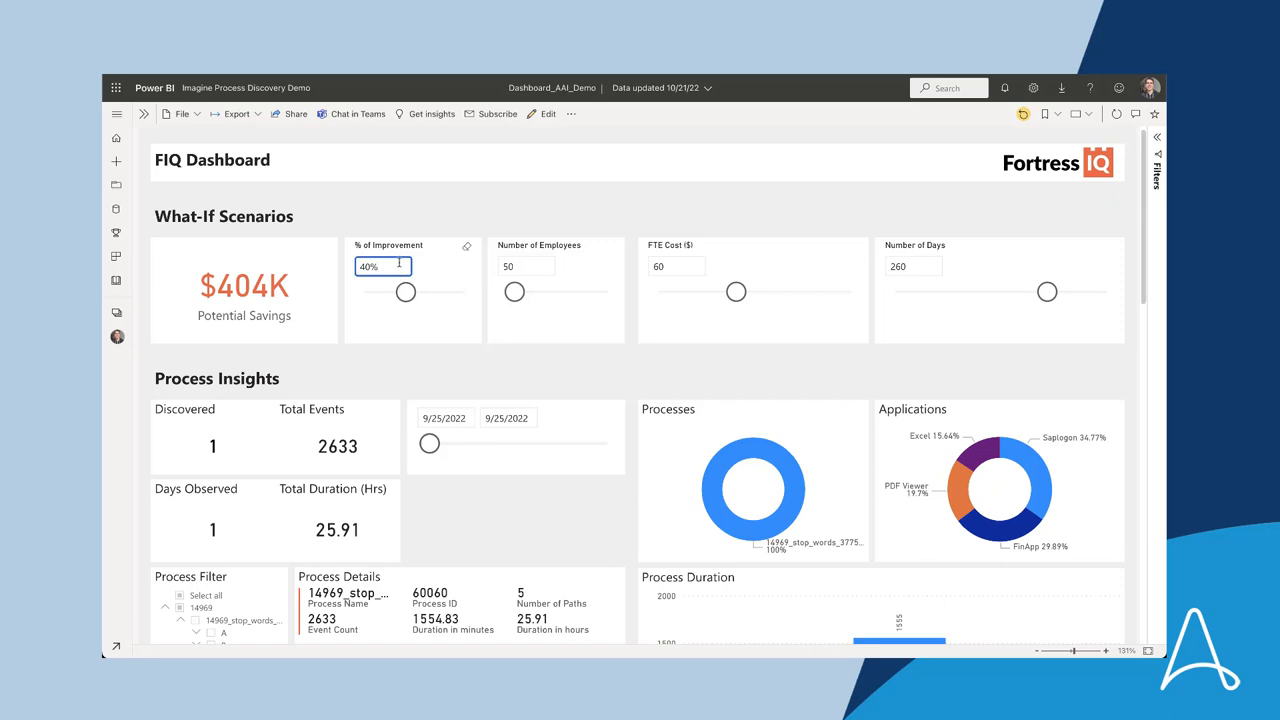
{"action": "left_click", "coordinate": [526, 266]}
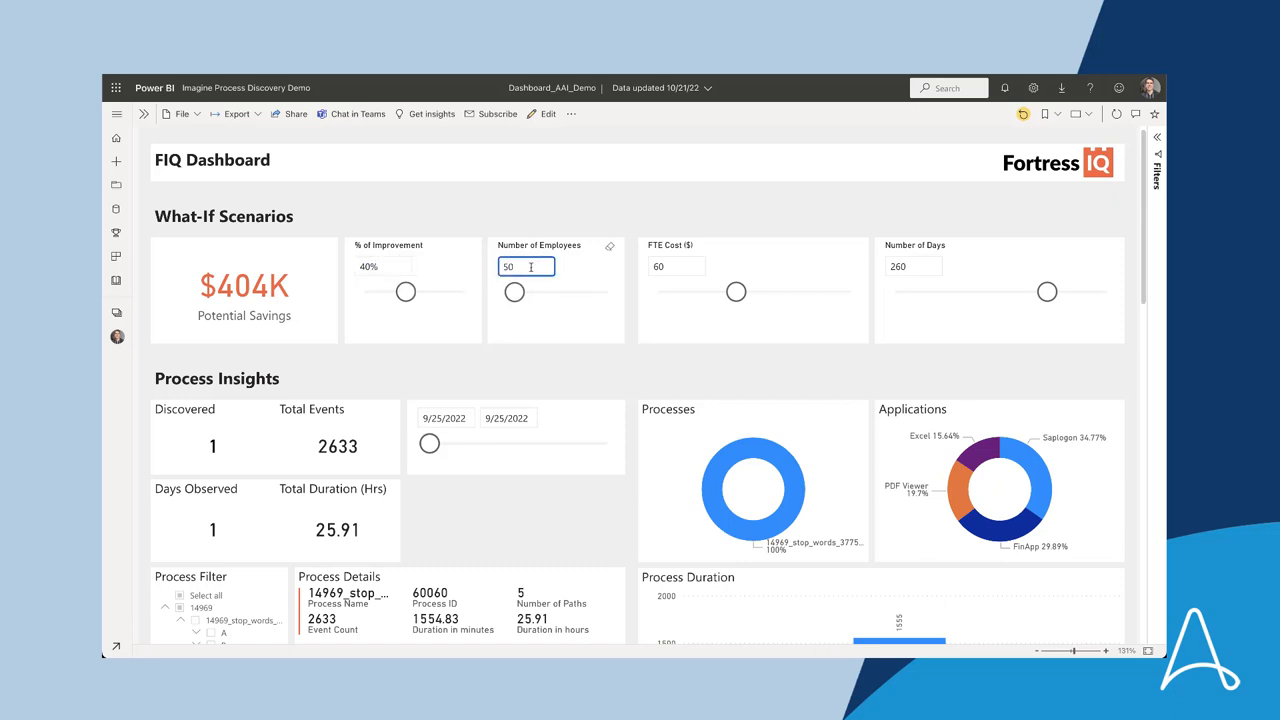
{"action": "left_click", "coordinate": [676, 266]}
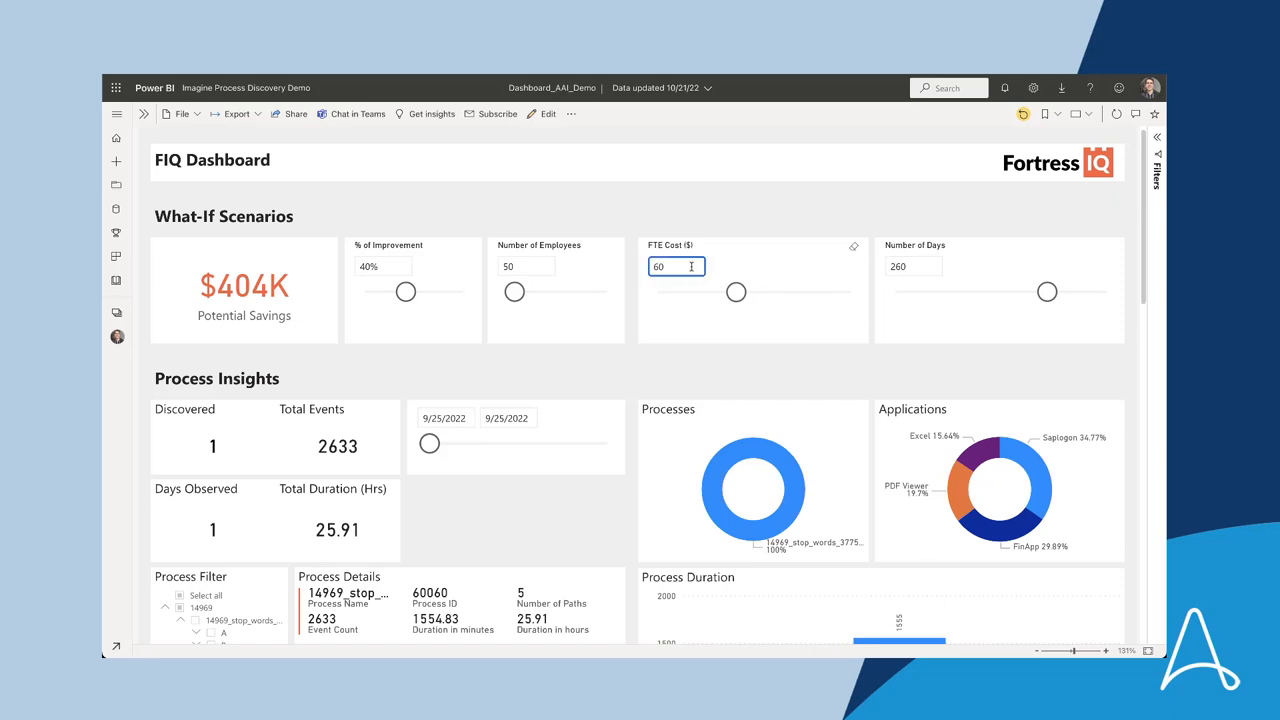
{"action": "left_click", "coordinate": [912, 266]}
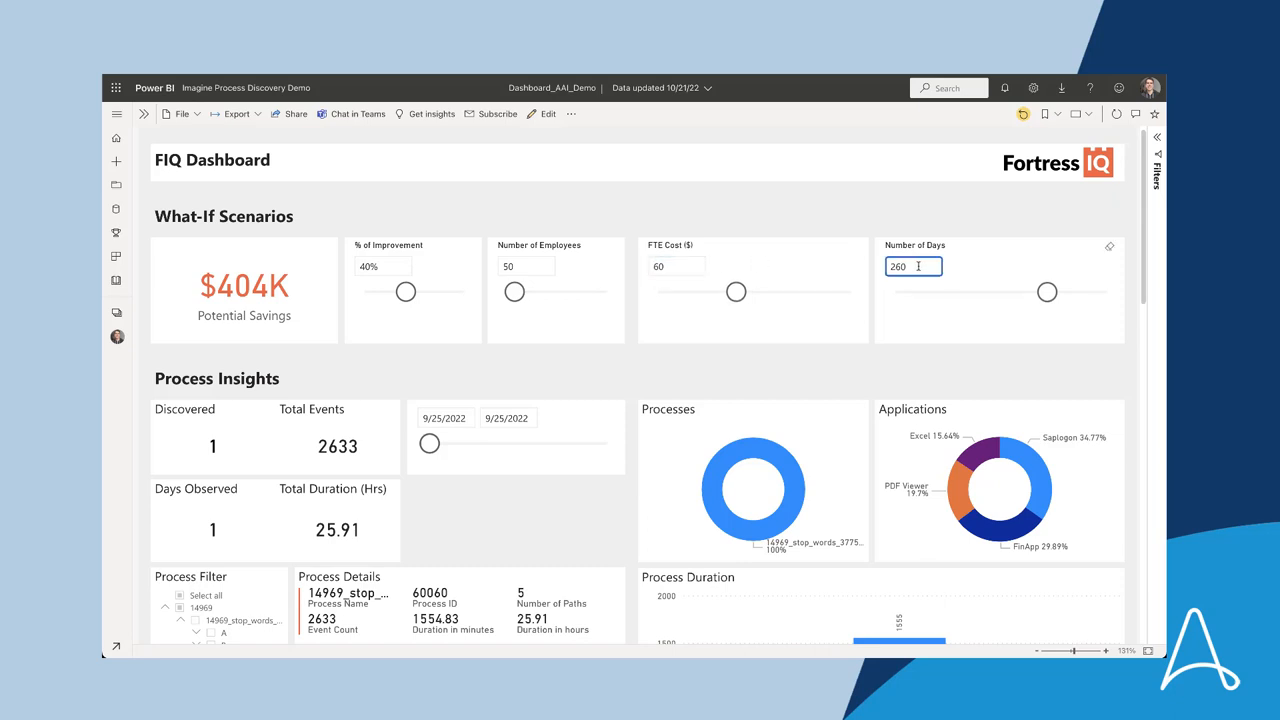
{"action": "left_click", "coordinate": [384, 266]}
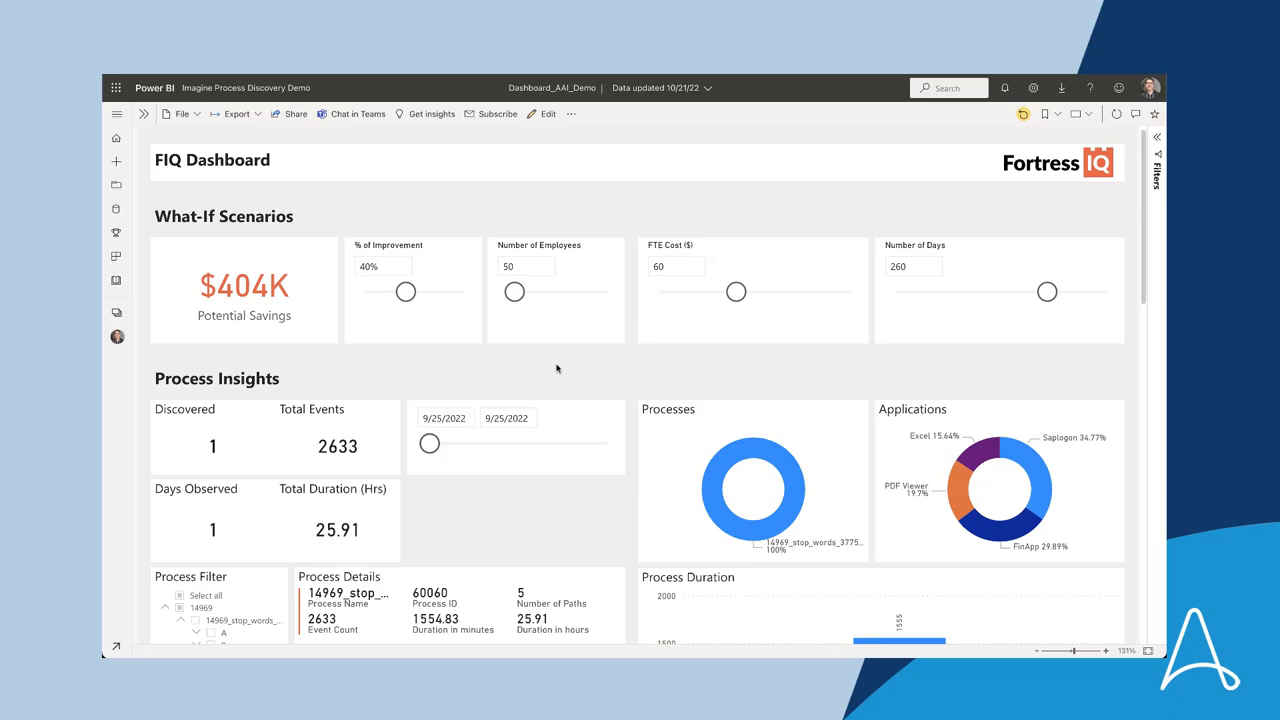
{"action": "mouse_move", "coordinate": [388, 384]}
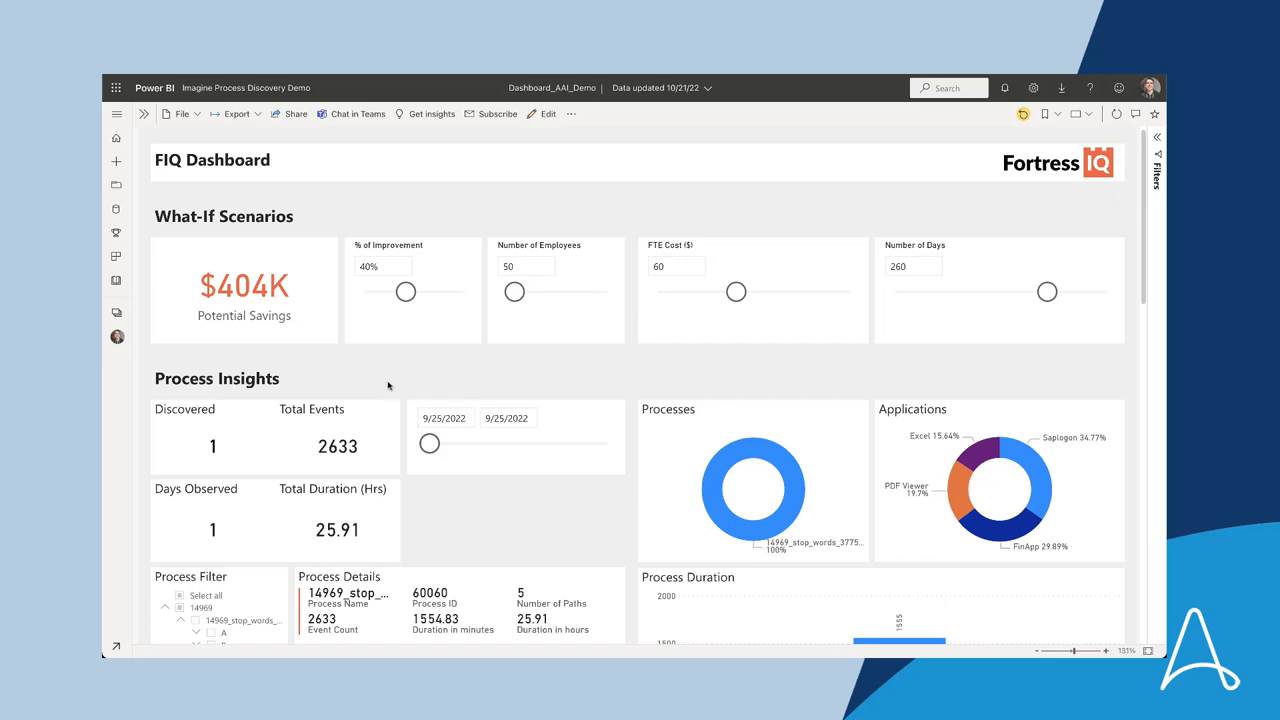
{"action": "mouse_move", "coordinate": [378, 362]}
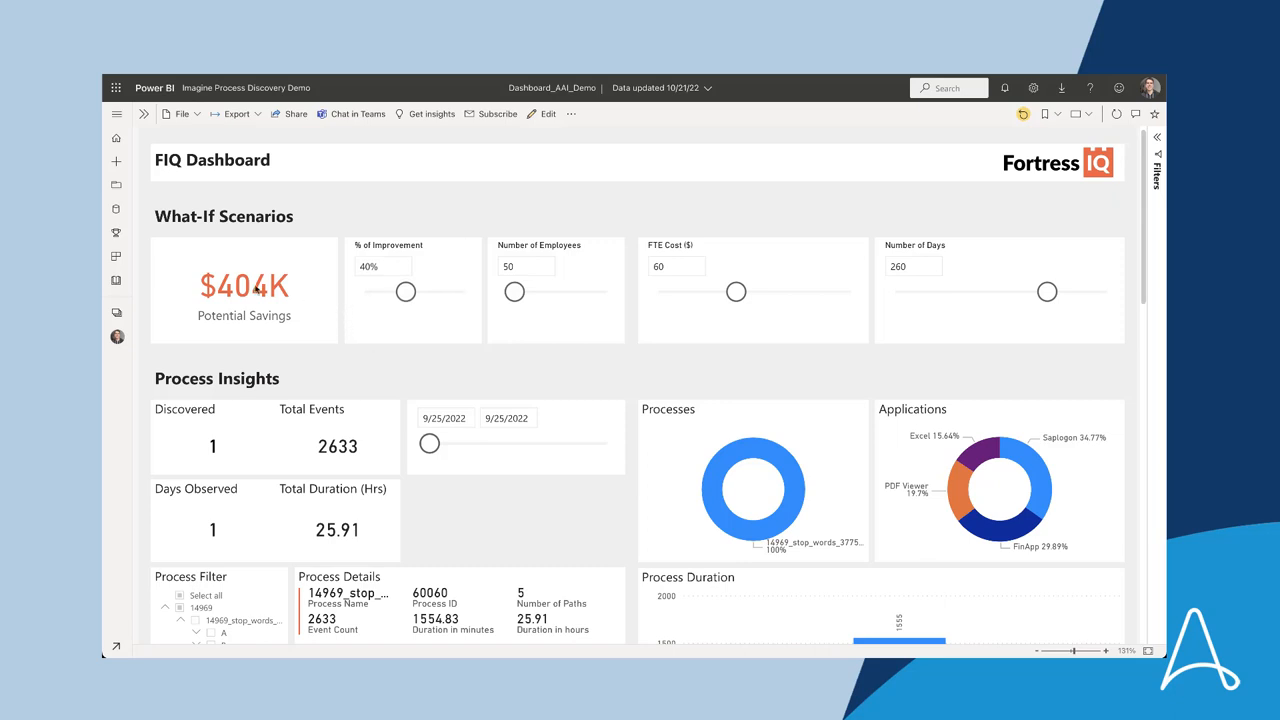
{"action": "mouse_move", "coordinate": [312, 288]}
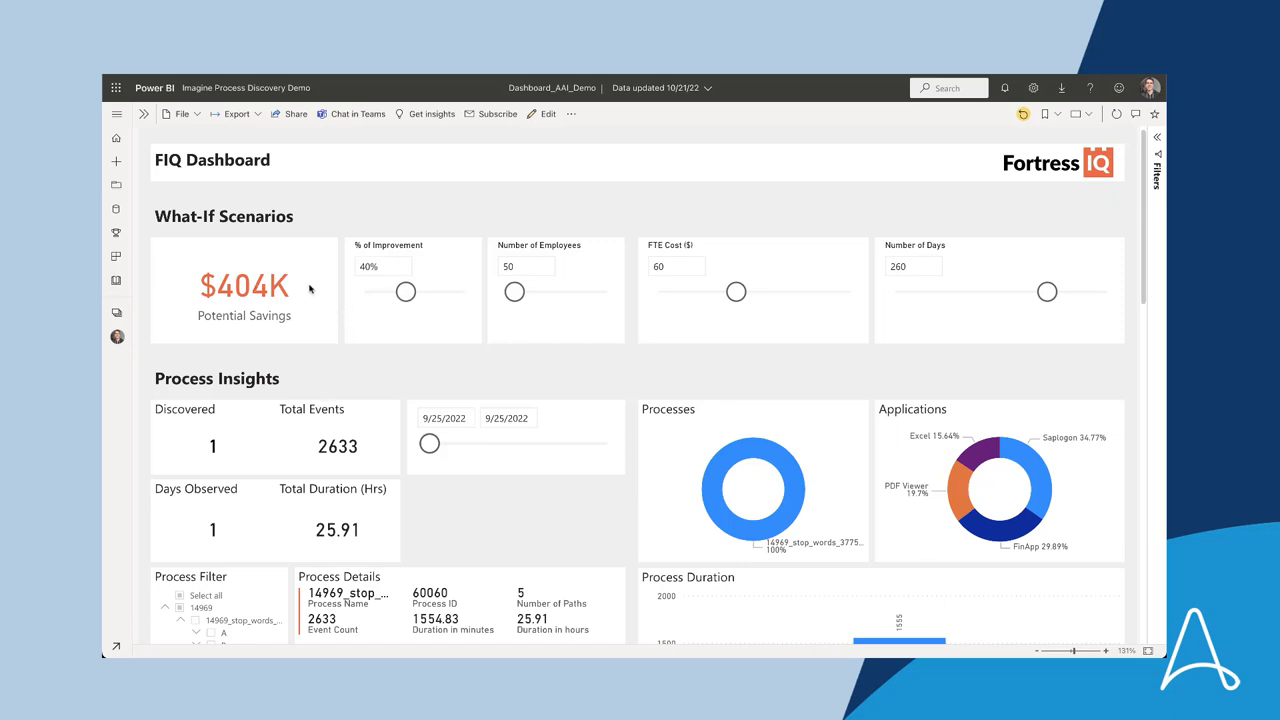